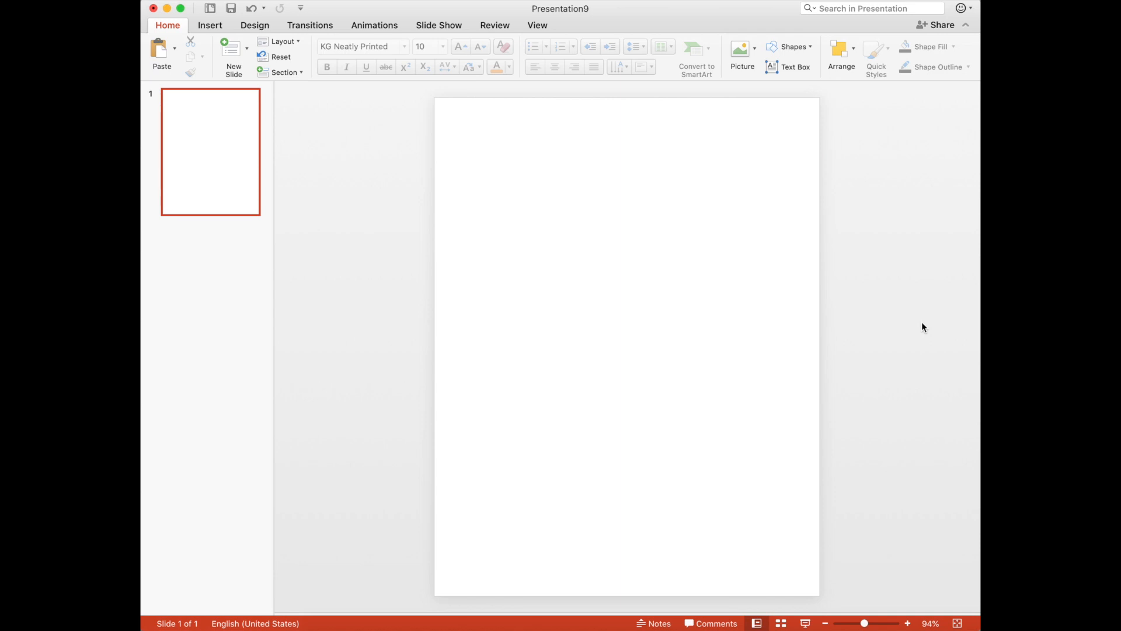
{"action": "mouse_move", "coordinate": [878, 183]}
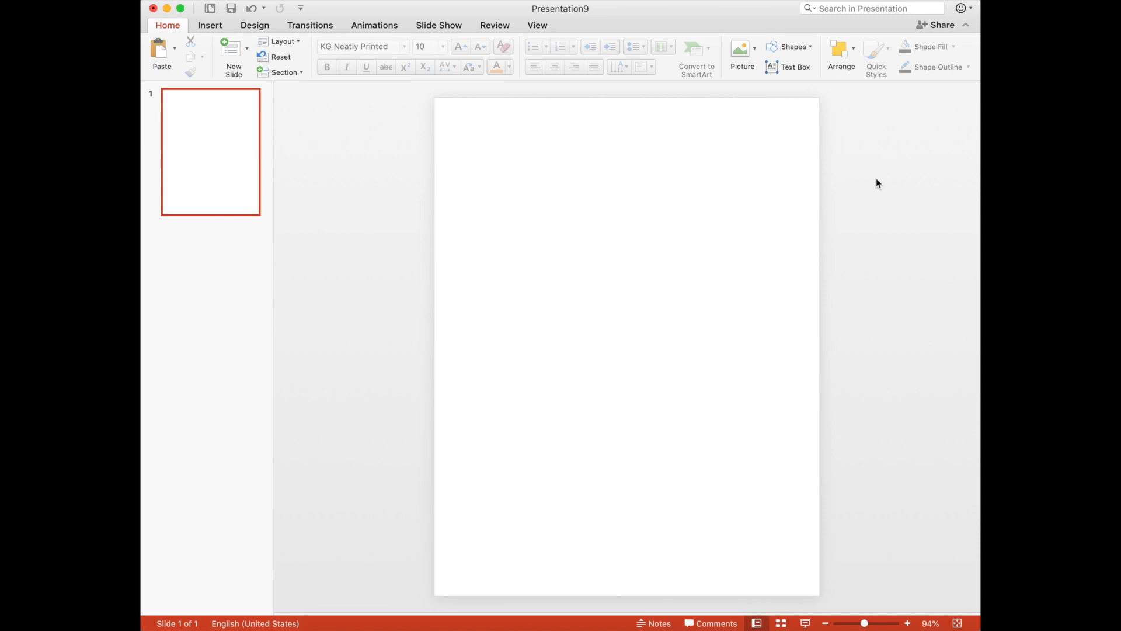
{"action": "mouse_move", "coordinate": [832, 351]}
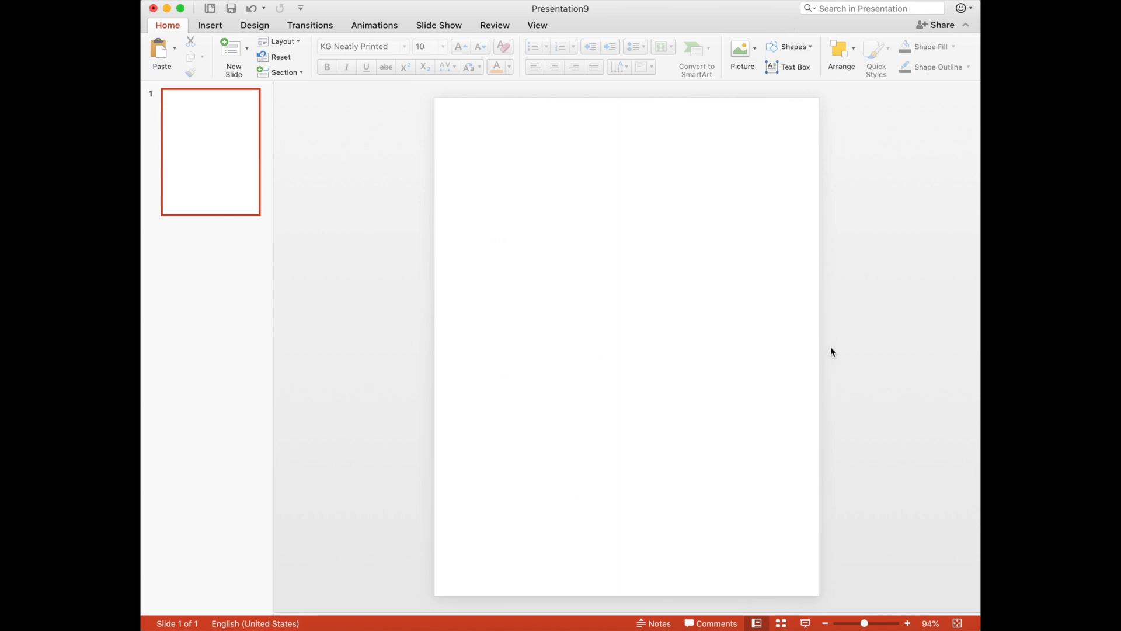
{"action": "mouse_move", "coordinate": [878, 207]}
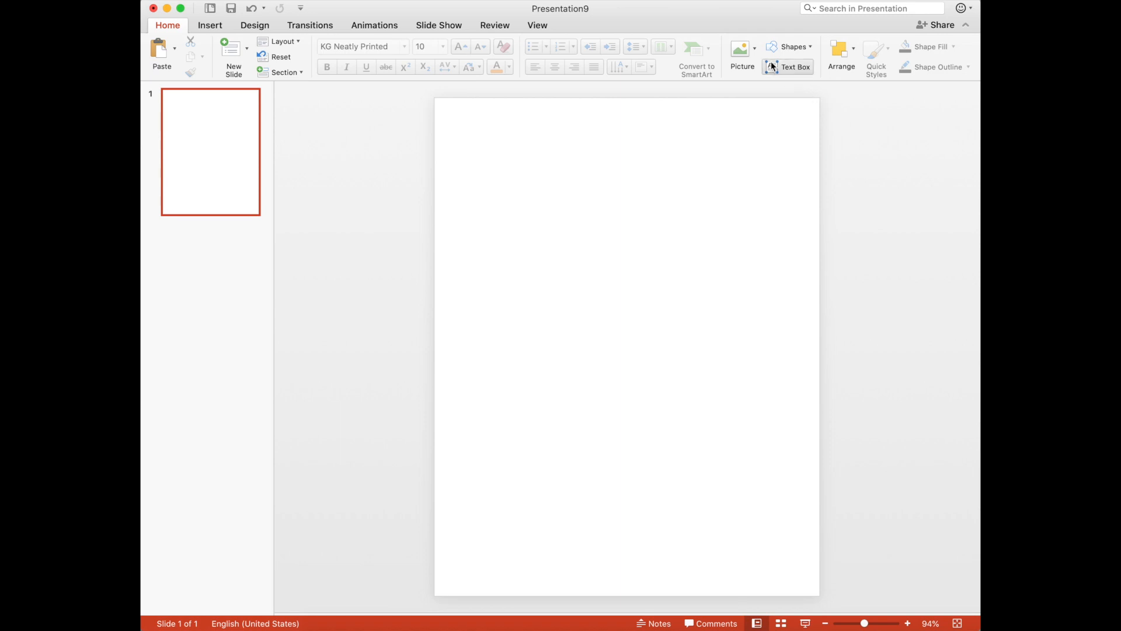
- Draw one small square from the Rectangle shape near the slide's top-left, deleting the extra rectangle
{"action": "left_click", "coordinate": [791, 46]}
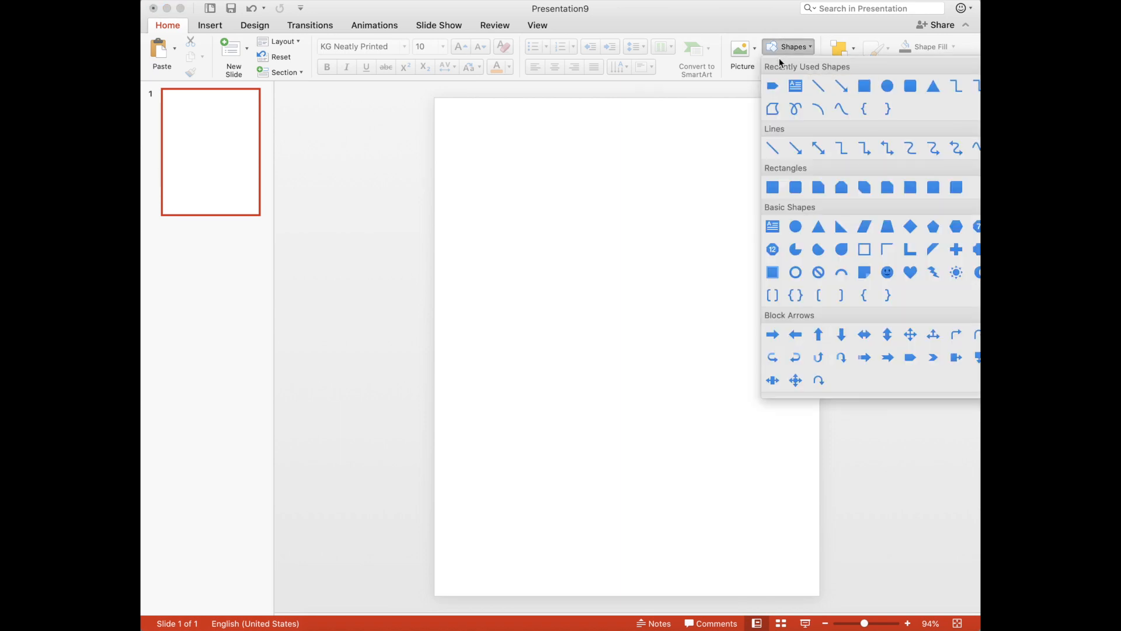
{"action": "mouse_move", "coordinate": [912, 50]}
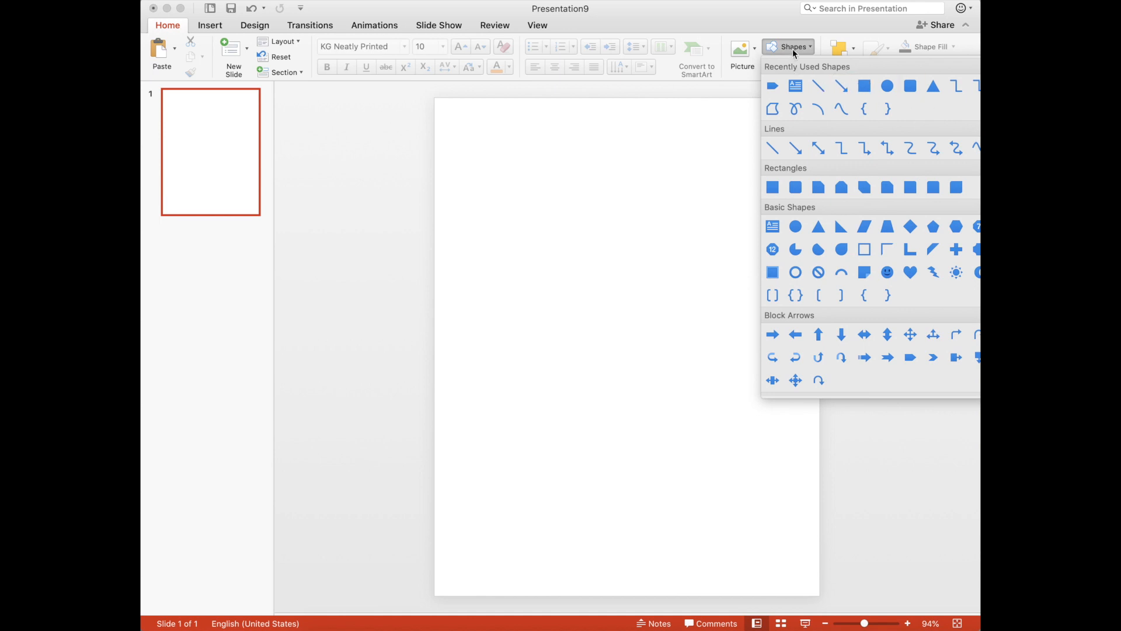
{"action": "mouse_move", "coordinate": [865, 85]}
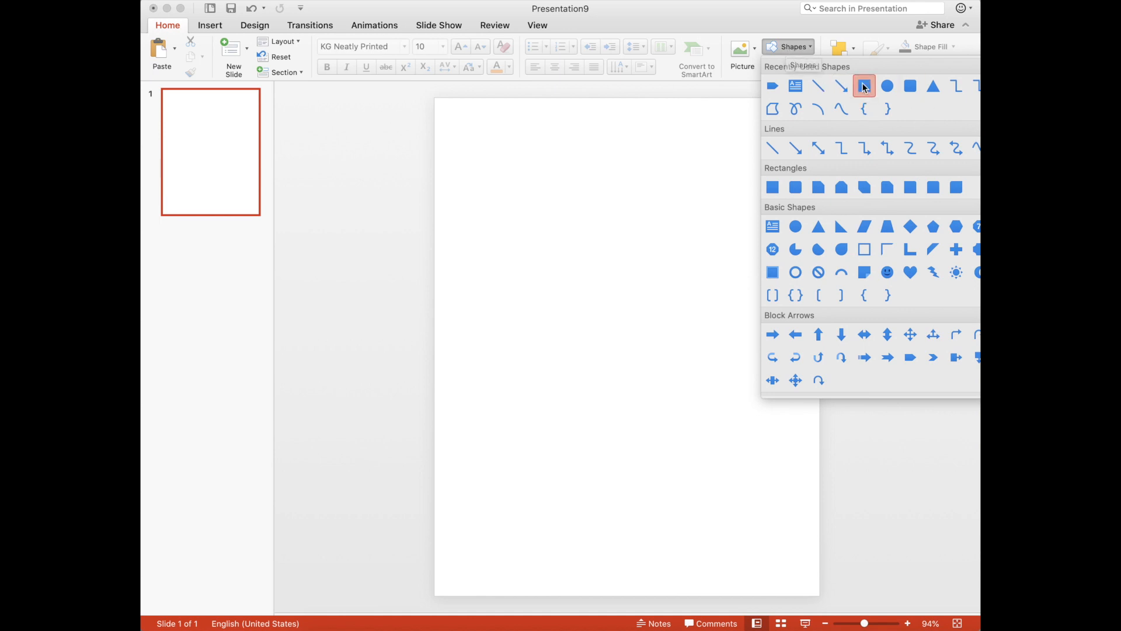
{"action": "left_click", "coordinate": [863, 86]}
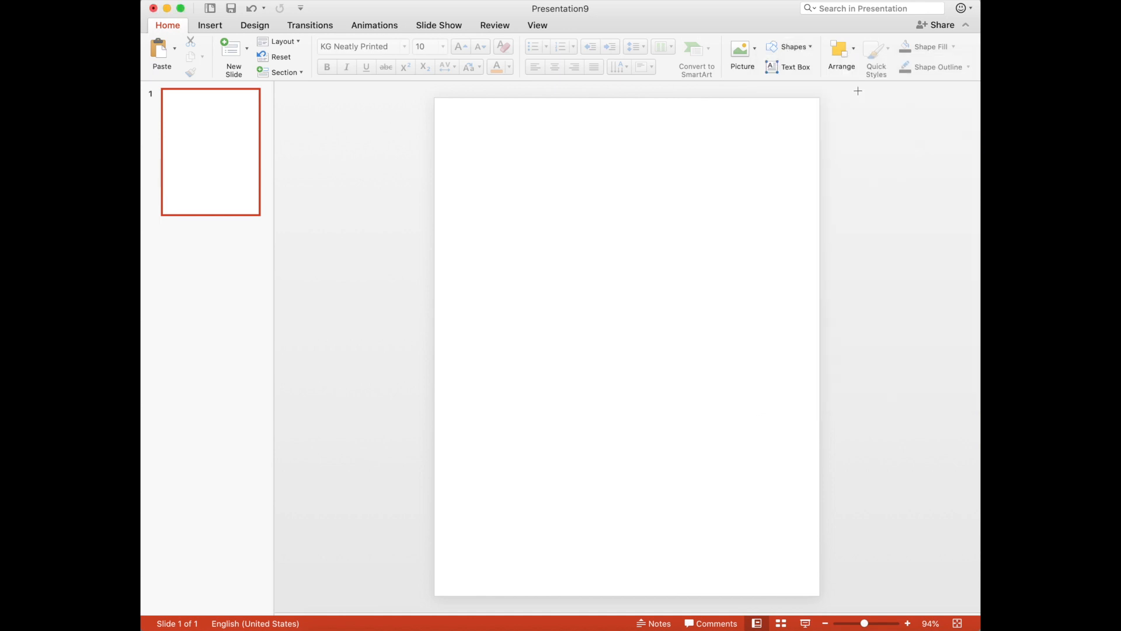
{"action": "mouse_move", "coordinate": [447, 111]}
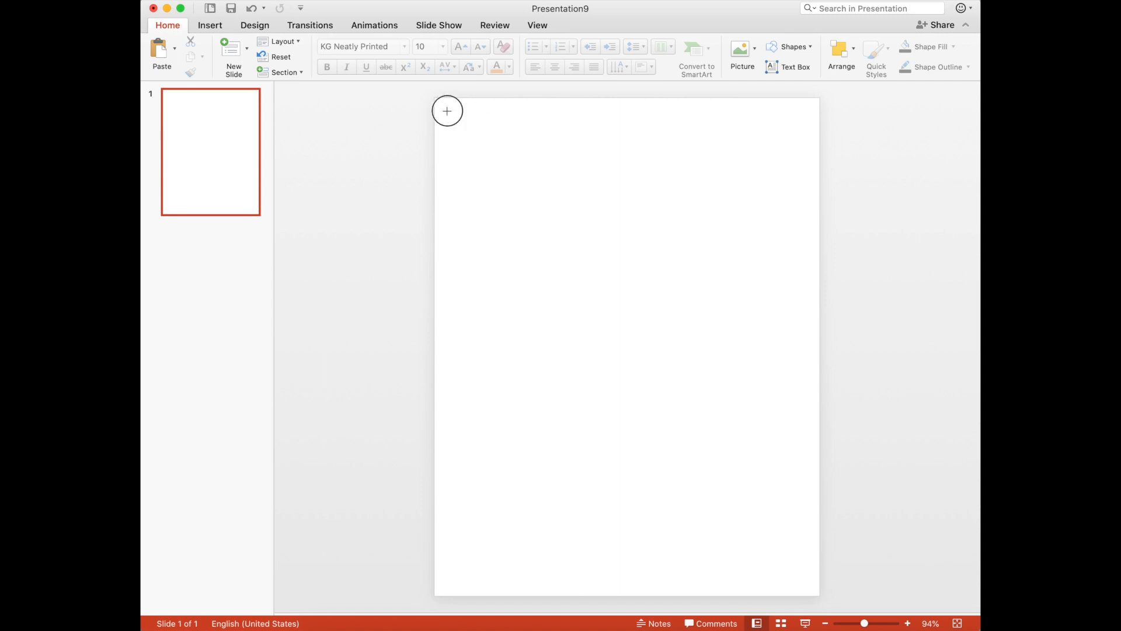
{"action": "left_click_drag", "start_coordinate": [447, 111], "coordinate": [493, 154]}
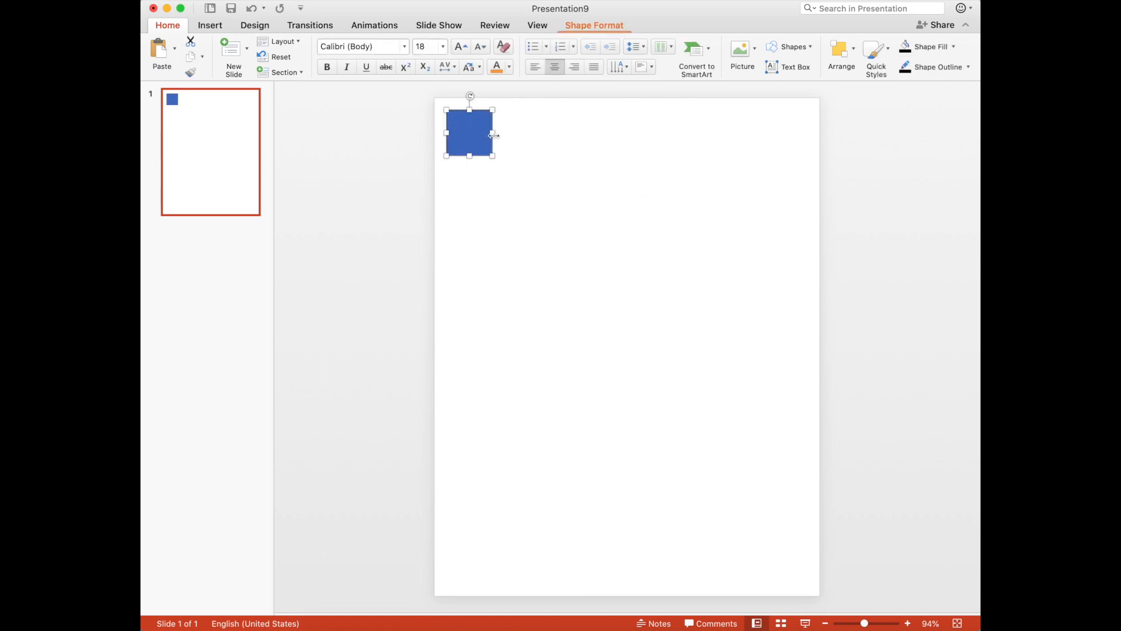
{"action": "left_click", "coordinate": [790, 47]}
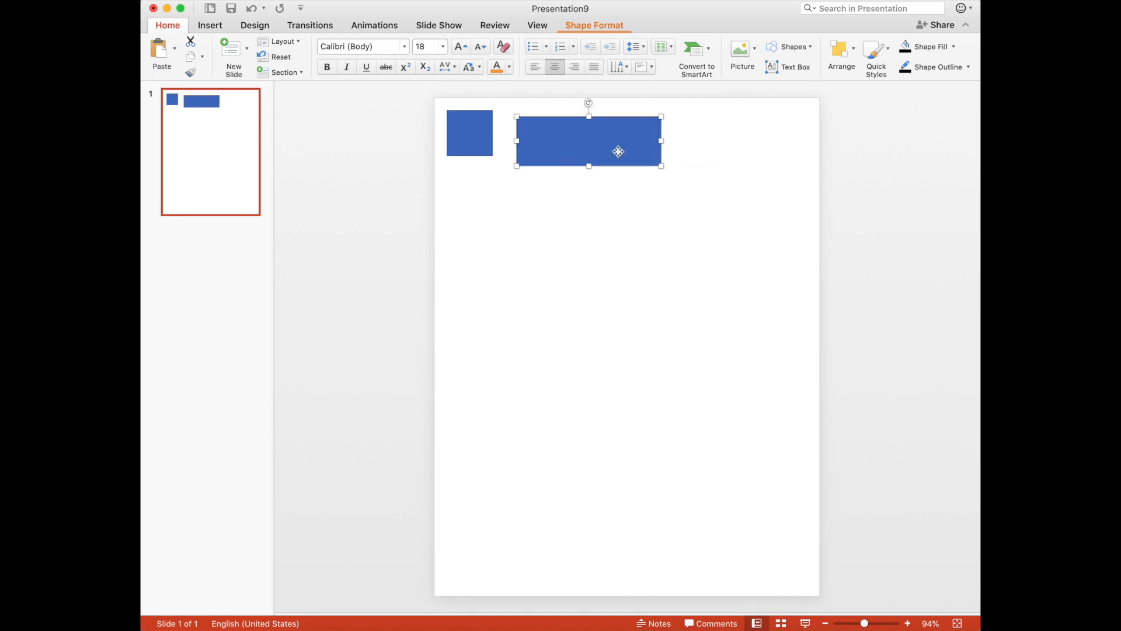
{"action": "key", "text": "delete"}
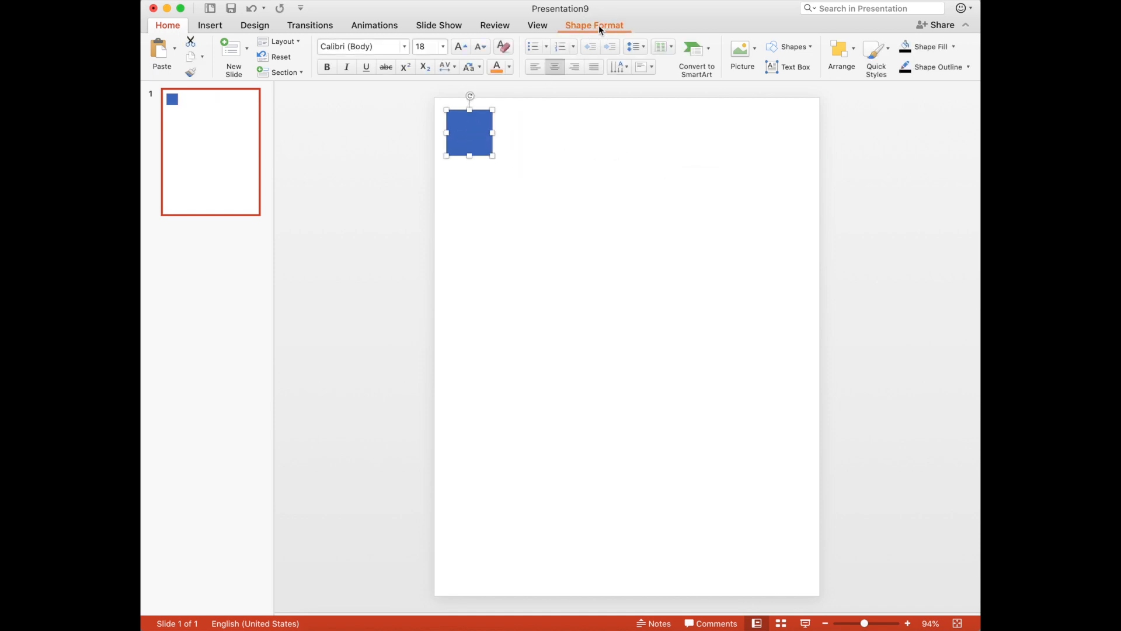
- Set the rectangle's size to 2 inches tall by 3 inches wide and reselect it
{"action": "left_click", "coordinate": [595, 25]}
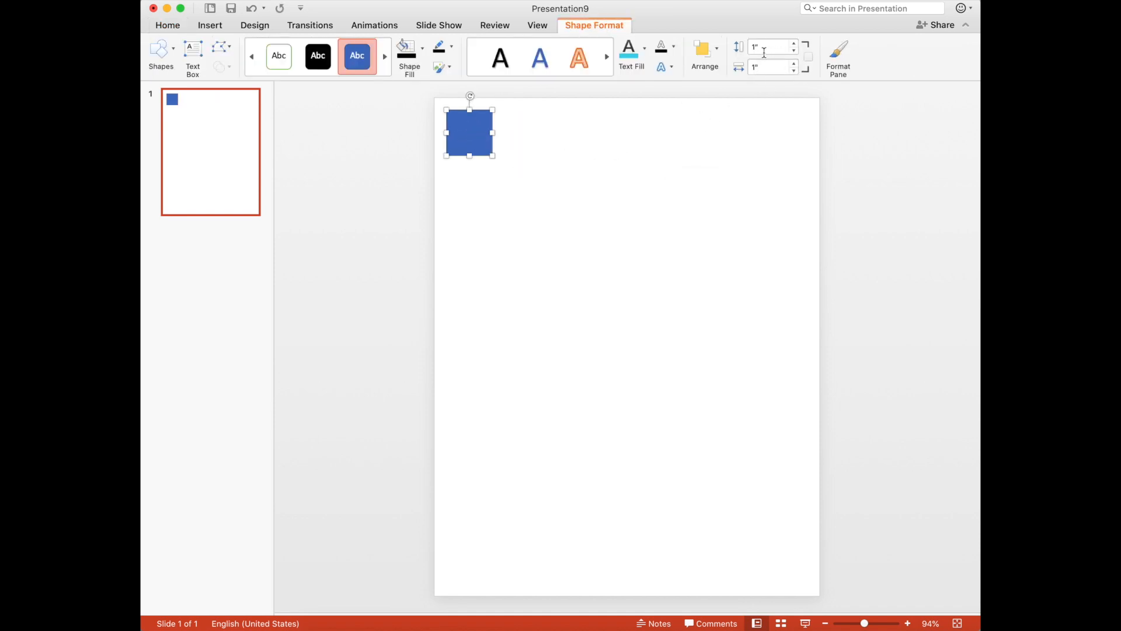
{"action": "triple_click", "coordinate": [769, 47]}
{"action": "type", "text": "2"}
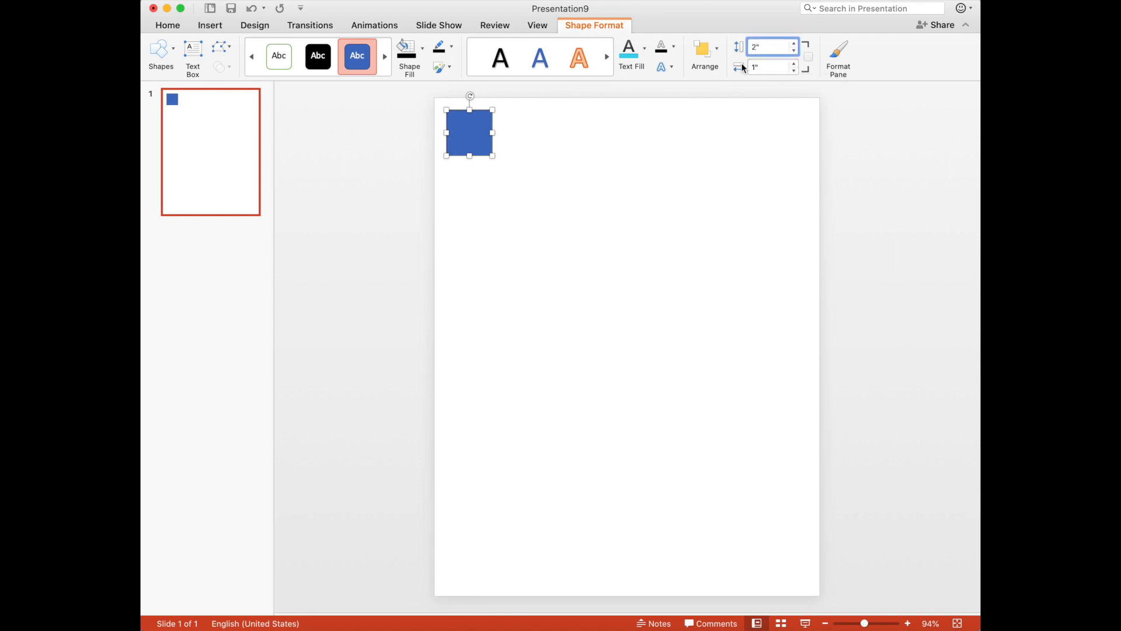
{"action": "type", "text": "3"}
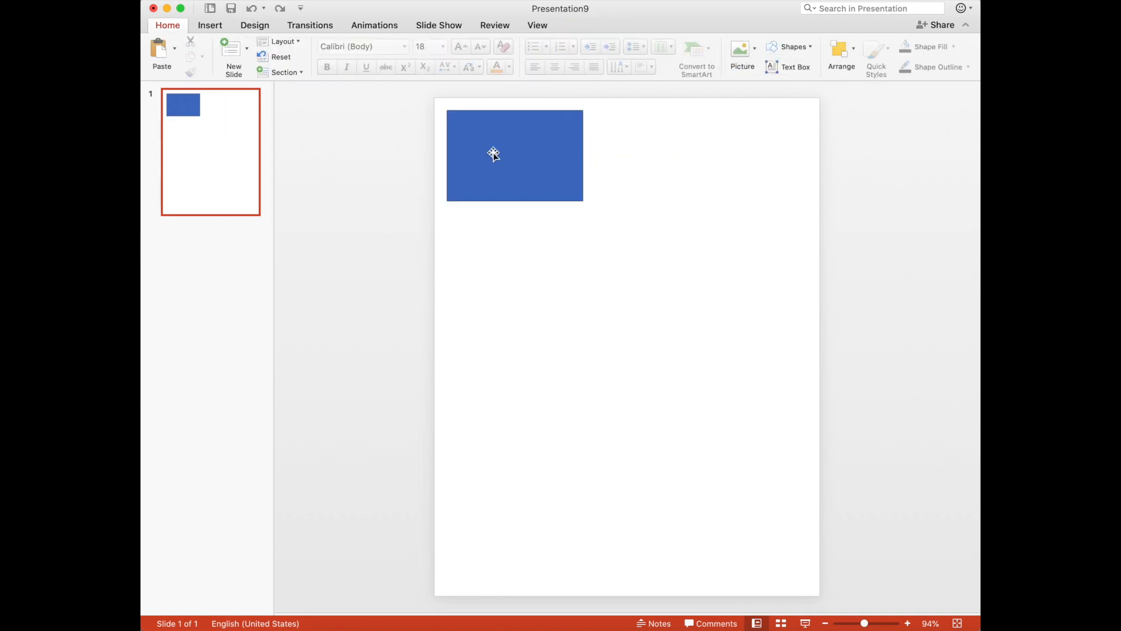
{"action": "left_click", "coordinate": [514, 156]}
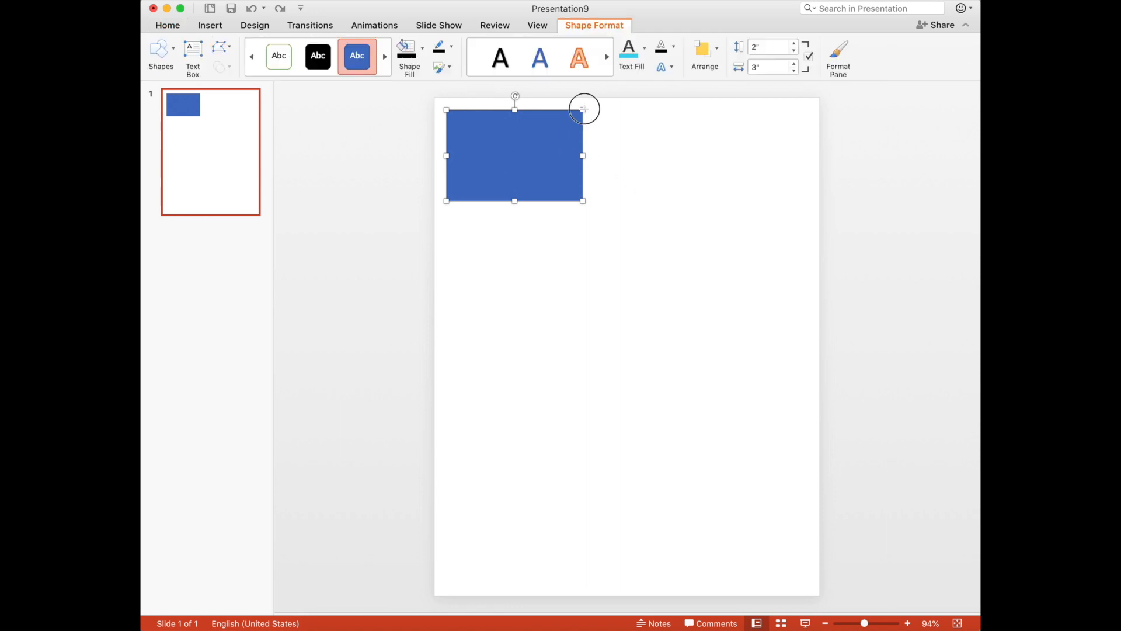
- Remove the blue fill via the Format Pane's Fill and Line settings so only the outline shows
{"action": "left_click", "coordinate": [838, 56]}
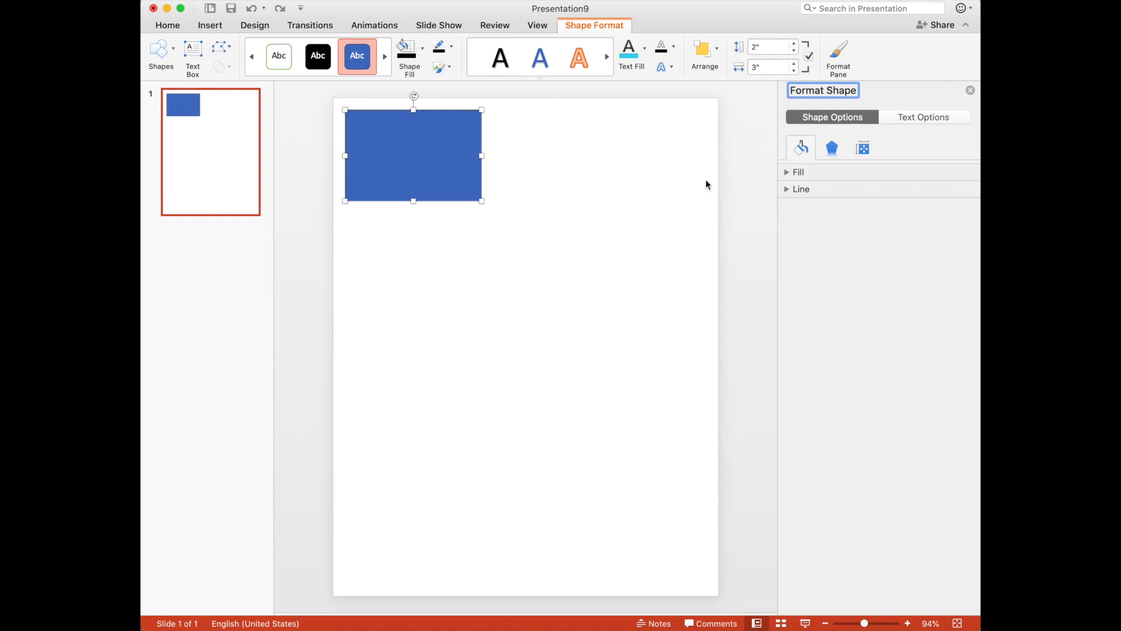
{"action": "left_click", "coordinate": [796, 172]}
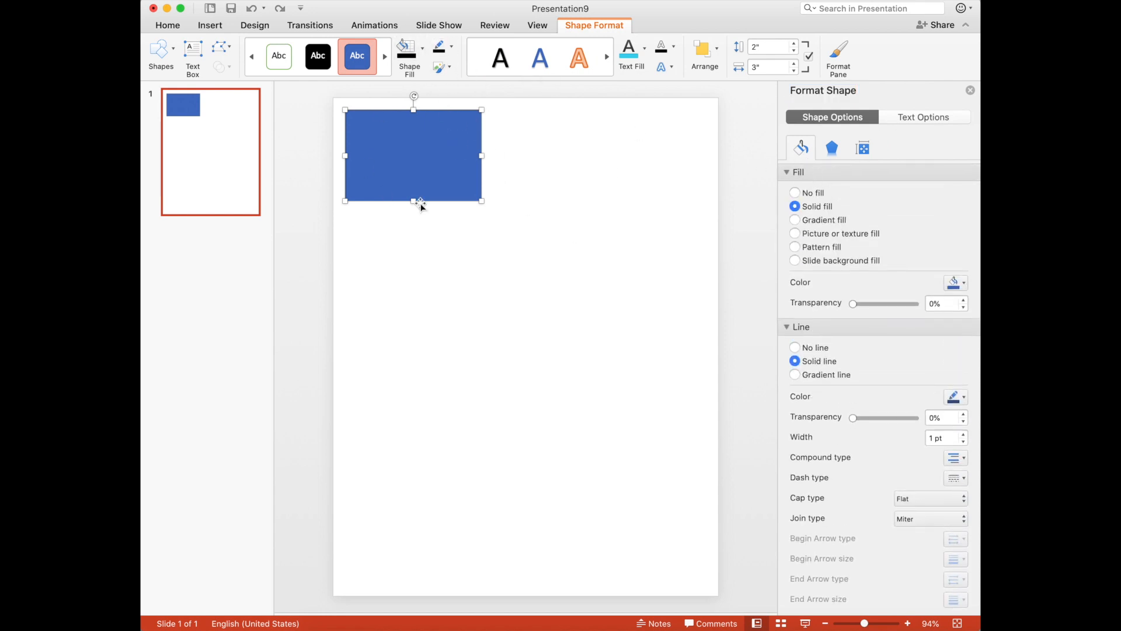
{"action": "mouse_move", "coordinate": [456, 178]}
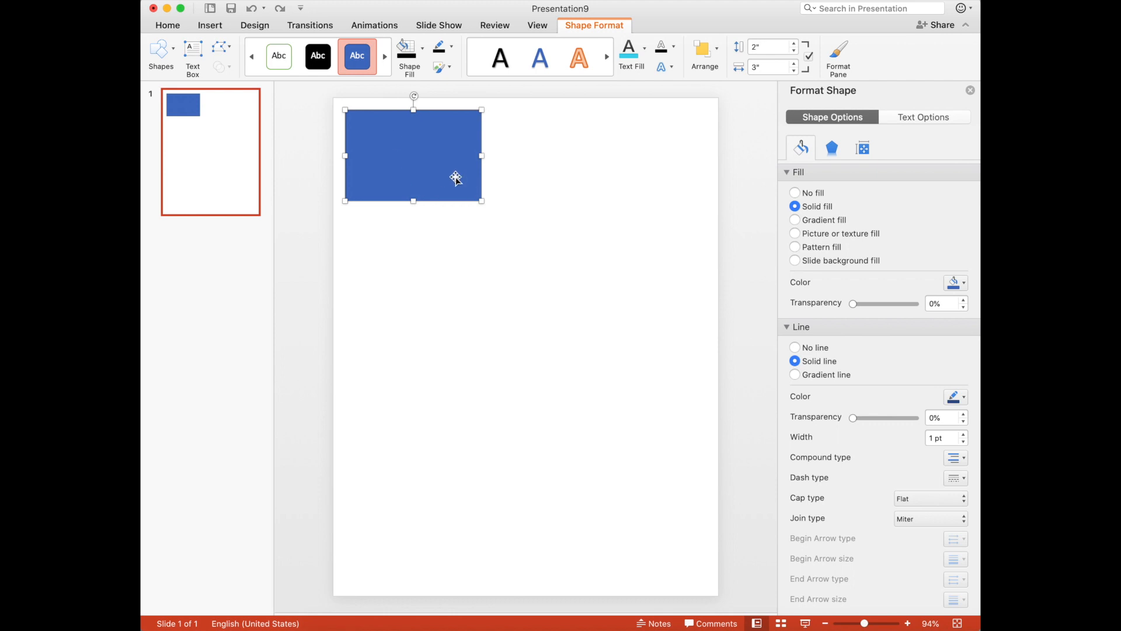
{"action": "mouse_move", "coordinate": [364, 131]}
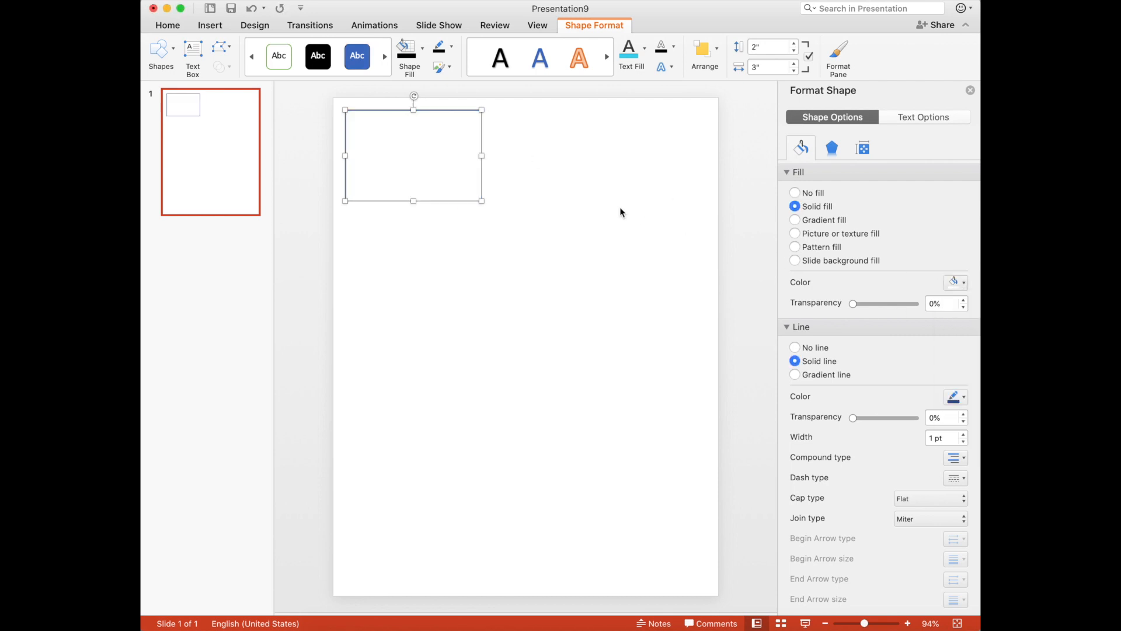
{"action": "left_click", "coordinate": [405, 51]}
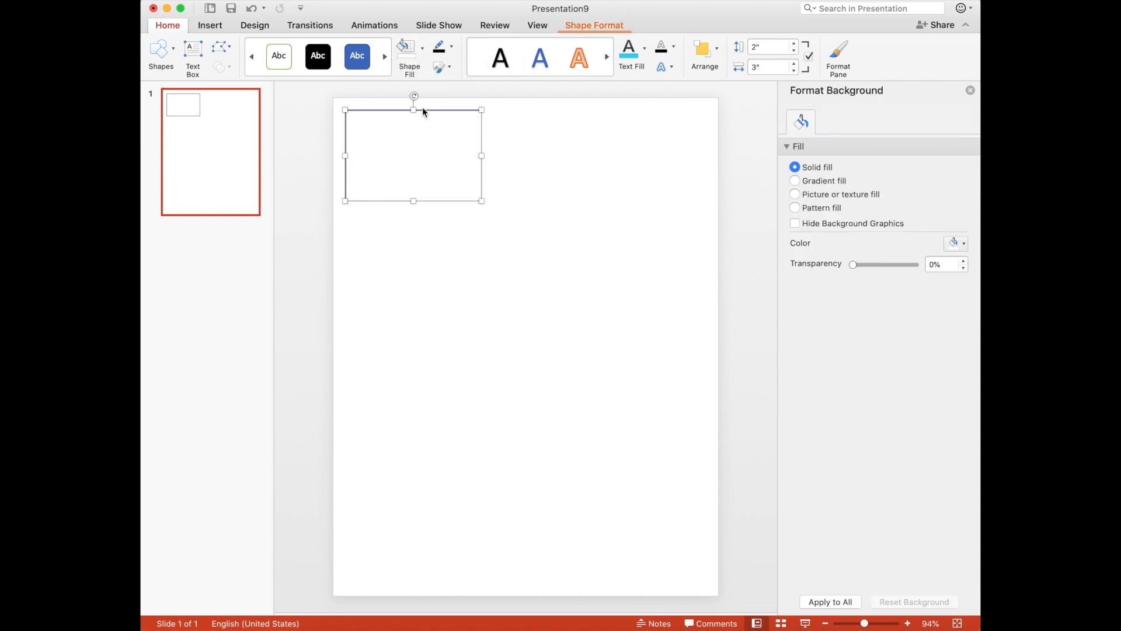
- Fill the selected rectangle with white from the Shape Fill colours
{"action": "left_click", "coordinate": [414, 156]}
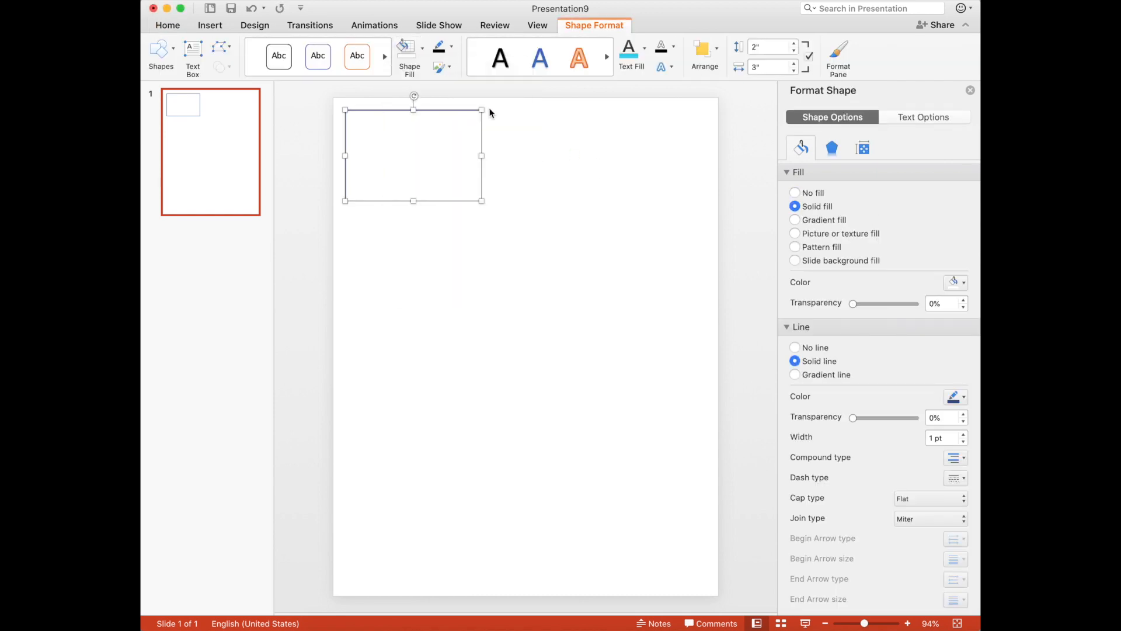
{"action": "left_click", "coordinate": [404, 54]}
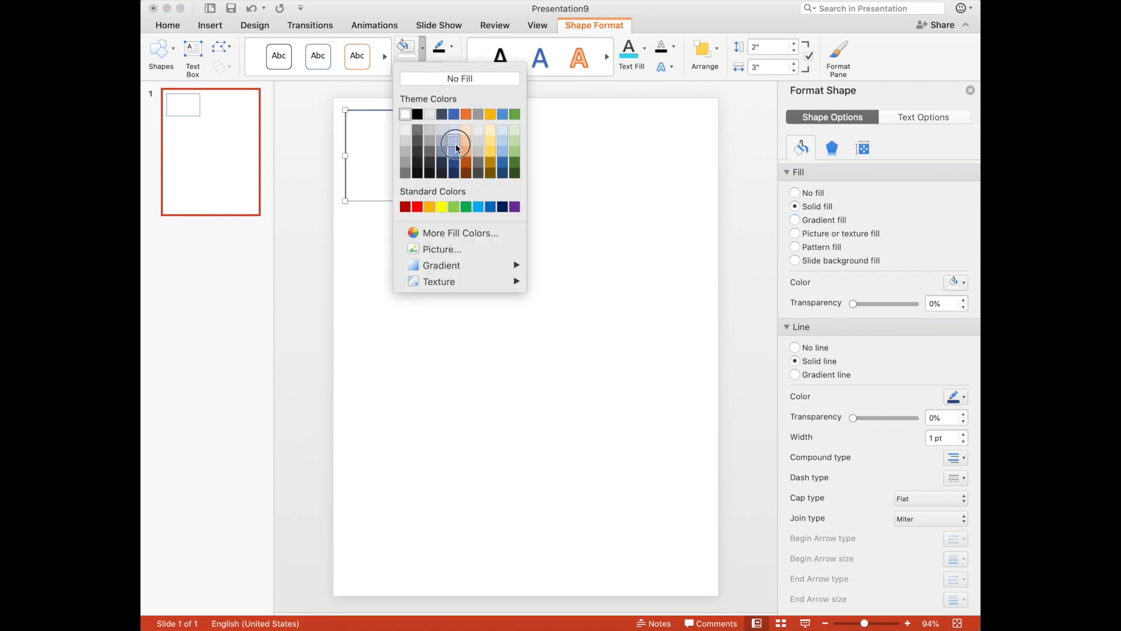
{"action": "left_click", "coordinate": [454, 139]}
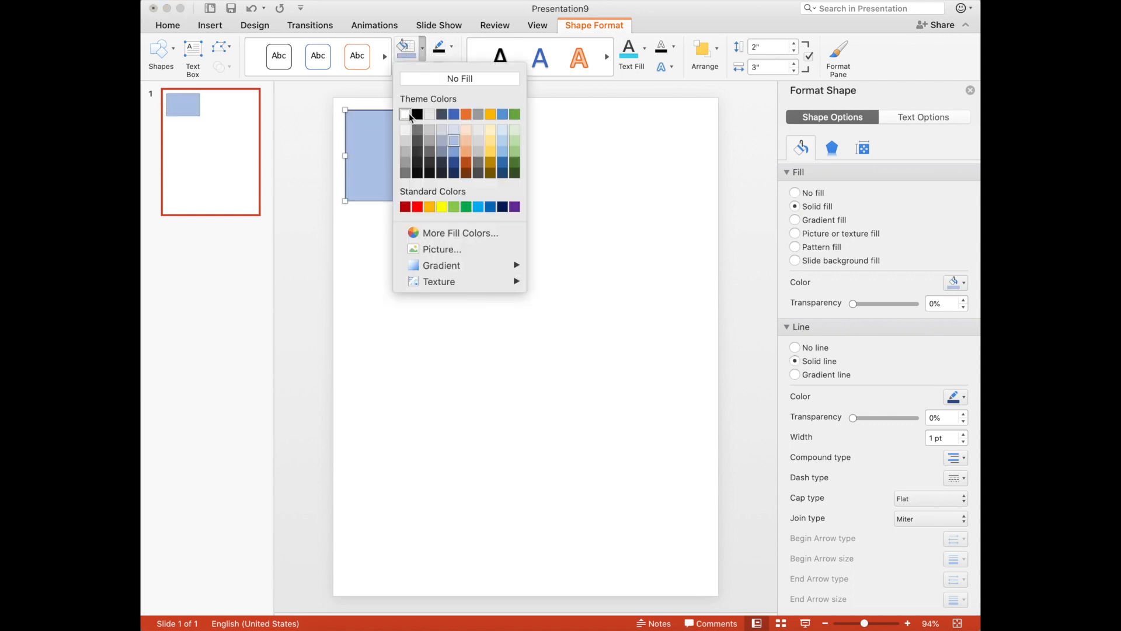
{"action": "left_click", "coordinate": [406, 114]}
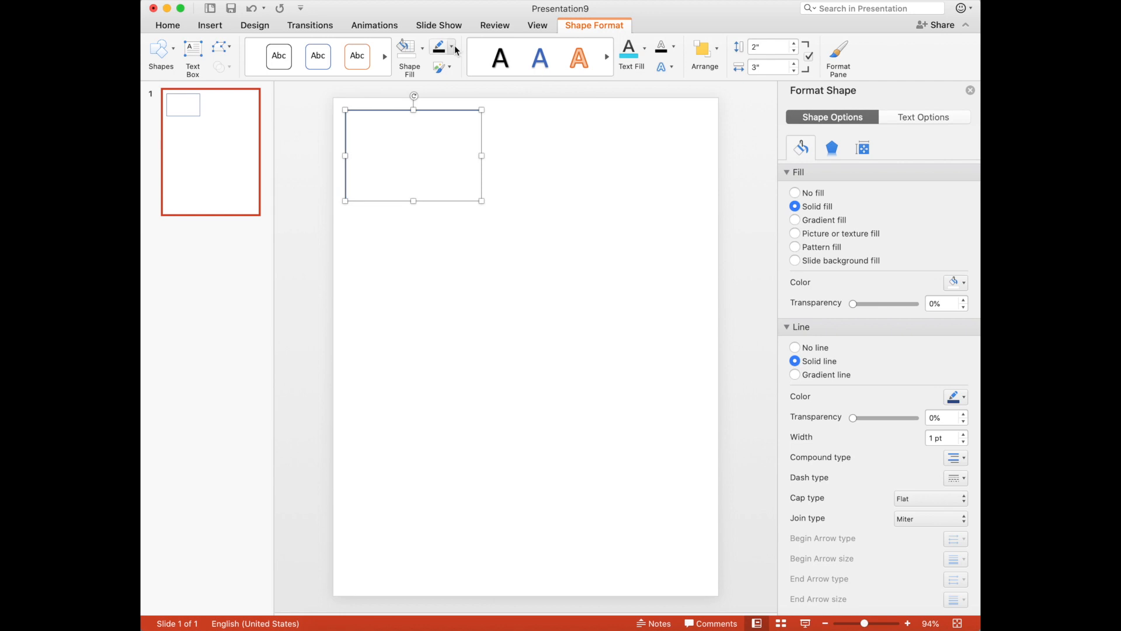
- Give the rectangle a pale blue fill and remove its outline
{"action": "left_click", "coordinate": [451, 47]}
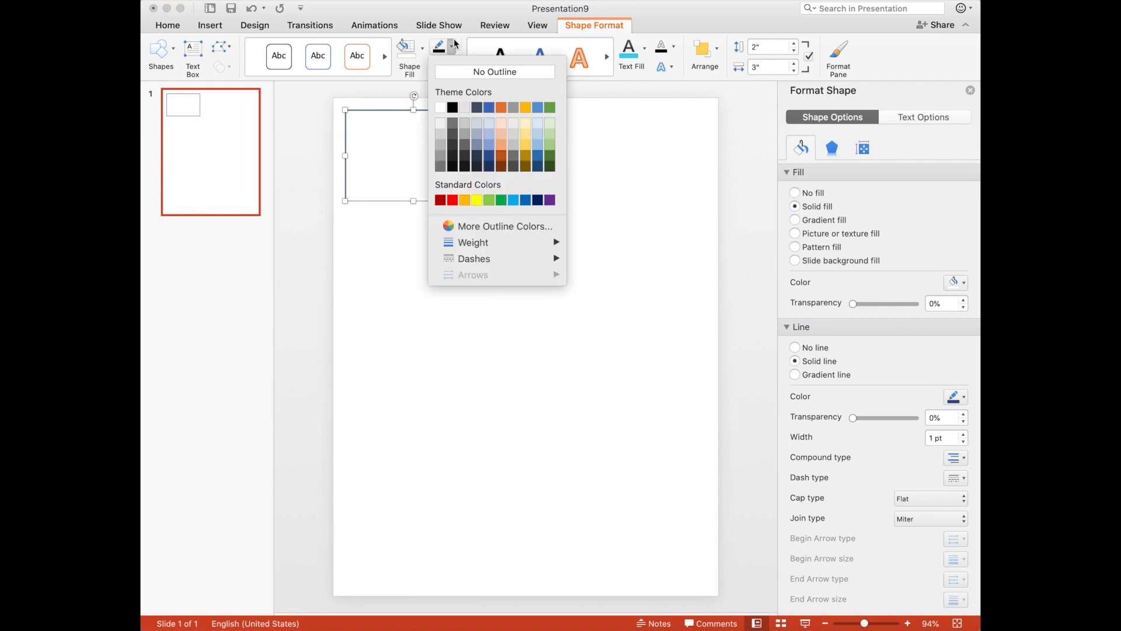
{"action": "mouse_move", "coordinate": [455, 45]}
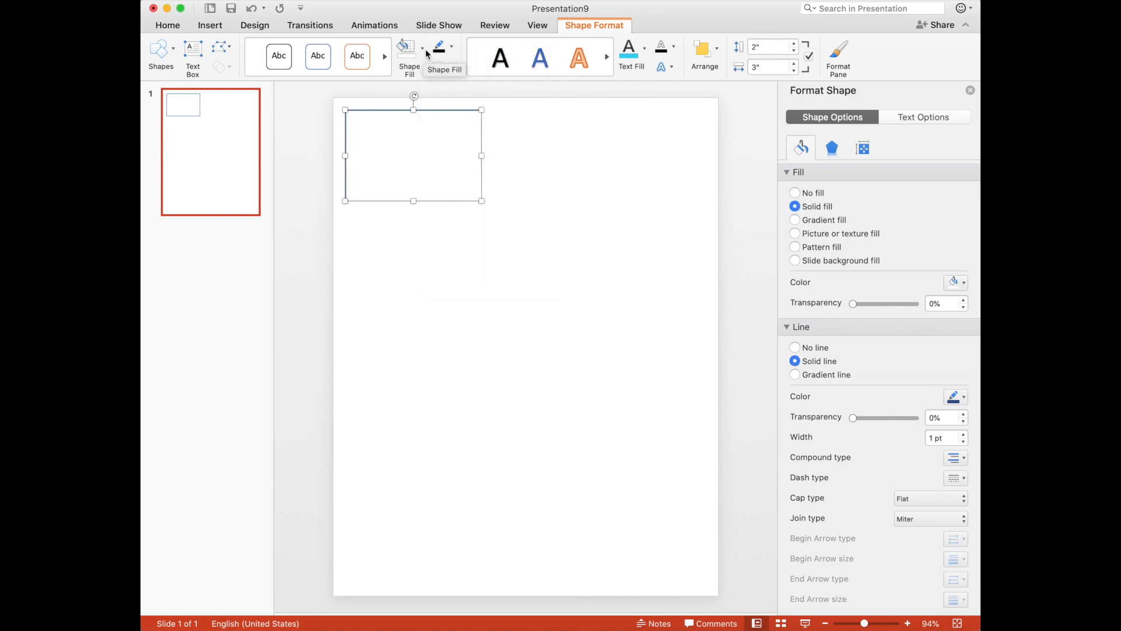
{"action": "left_click", "coordinate": [409, 51]}
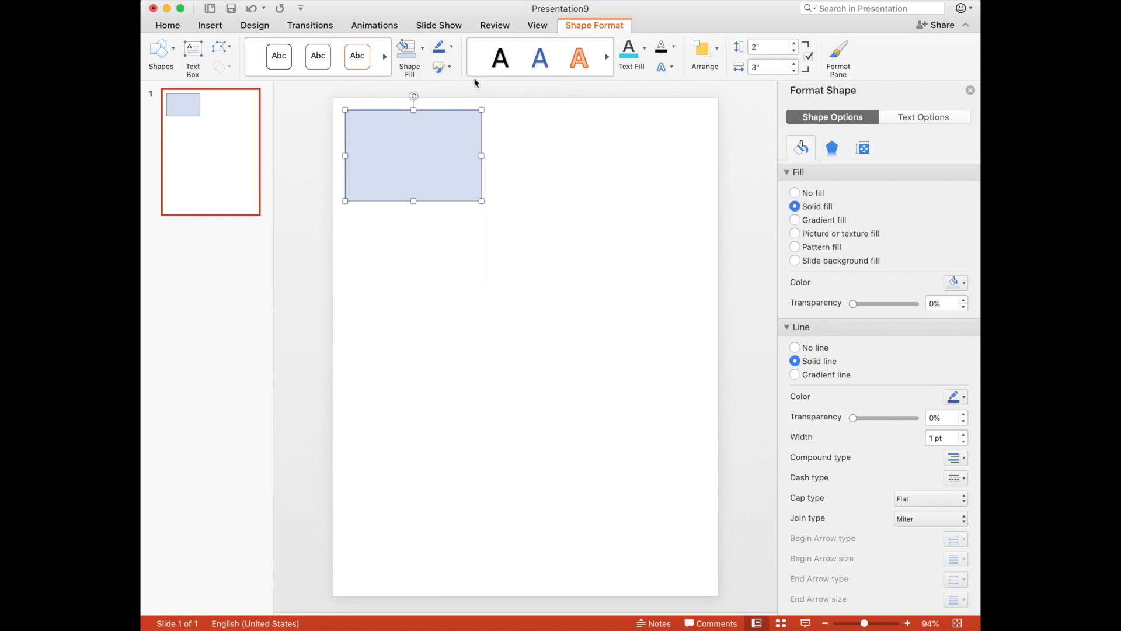
{"action": "left_click", "coordinate": [796, 347]}
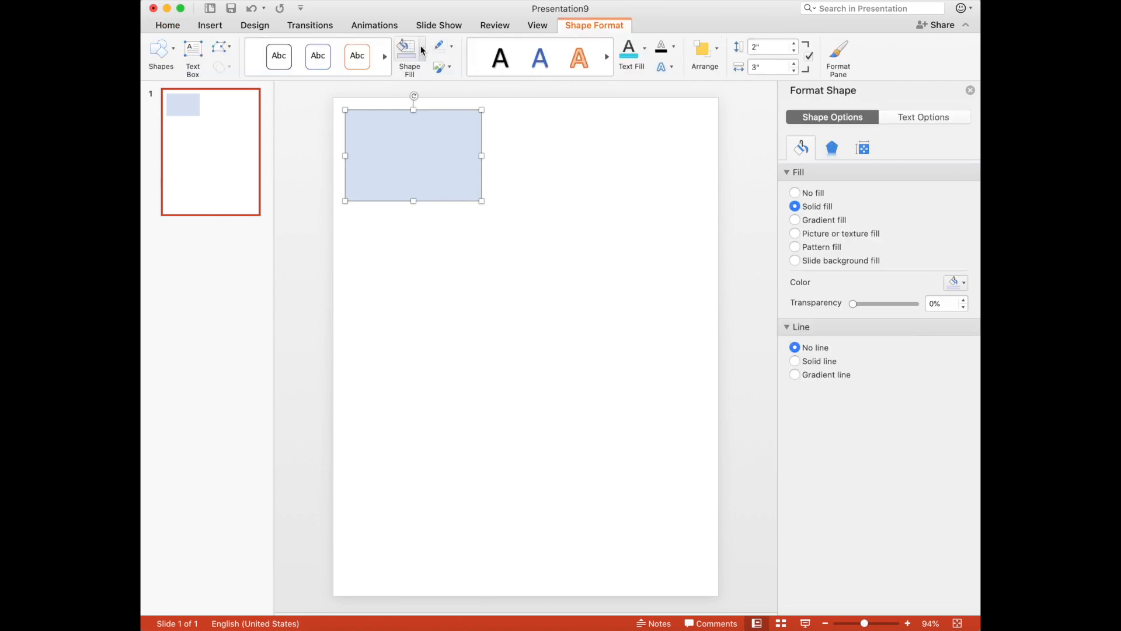
- Give the white rectangle a black outline at 2¼ pt weight
{"action": "left_click", "coordinate": [452, 46]}
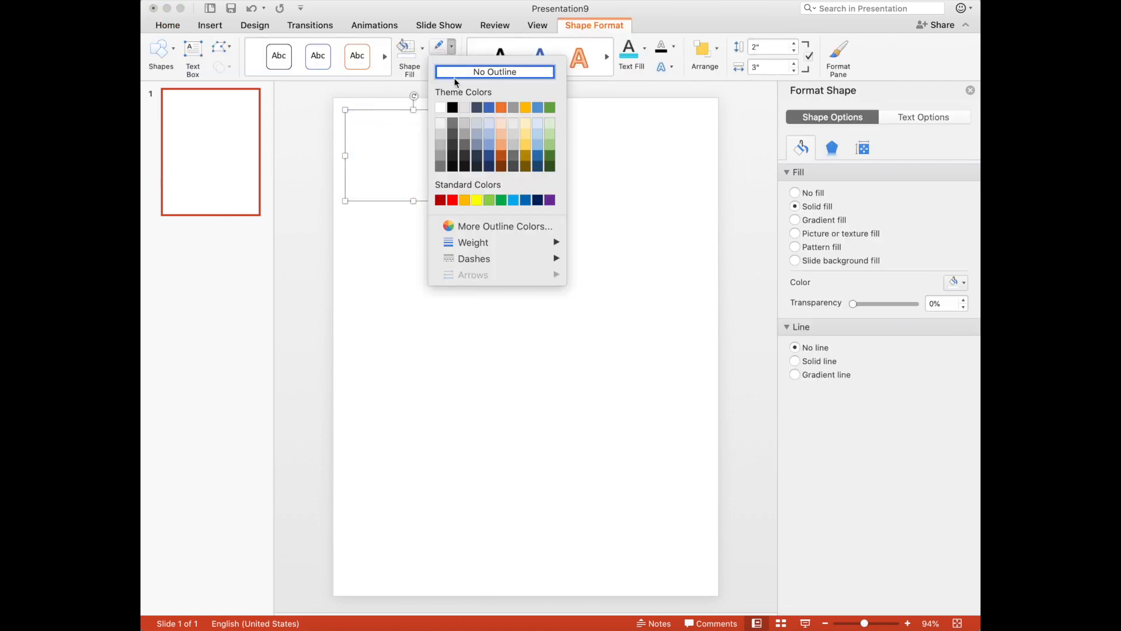
{"action": "left_click", "coordinate": [451, 108]}
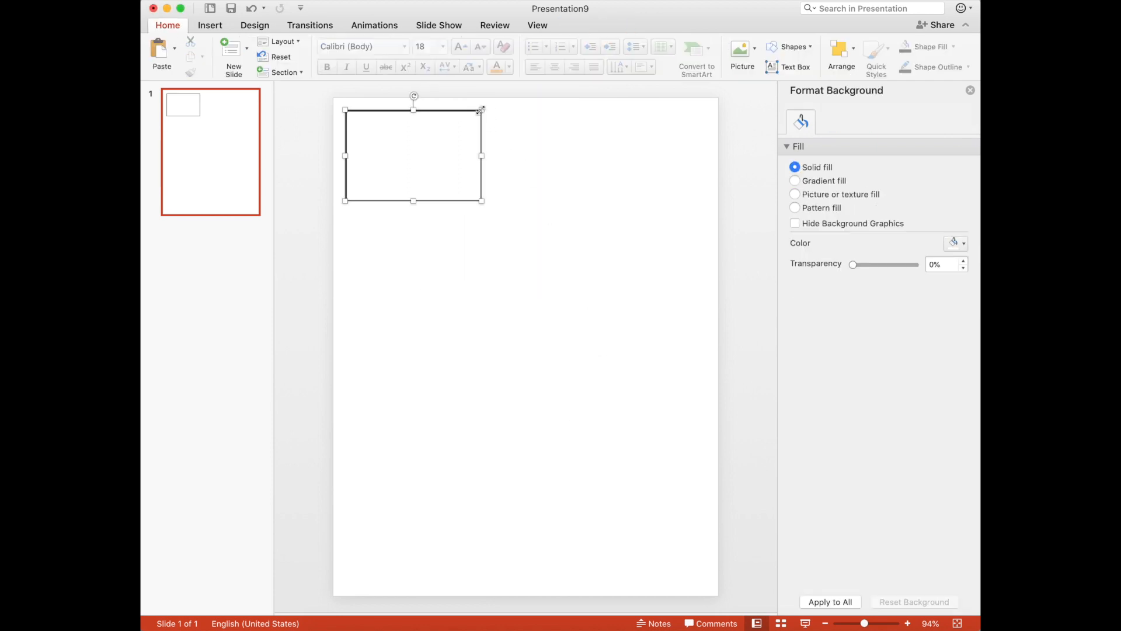
{"action": "left_click", "coordinate": [454, 46]}
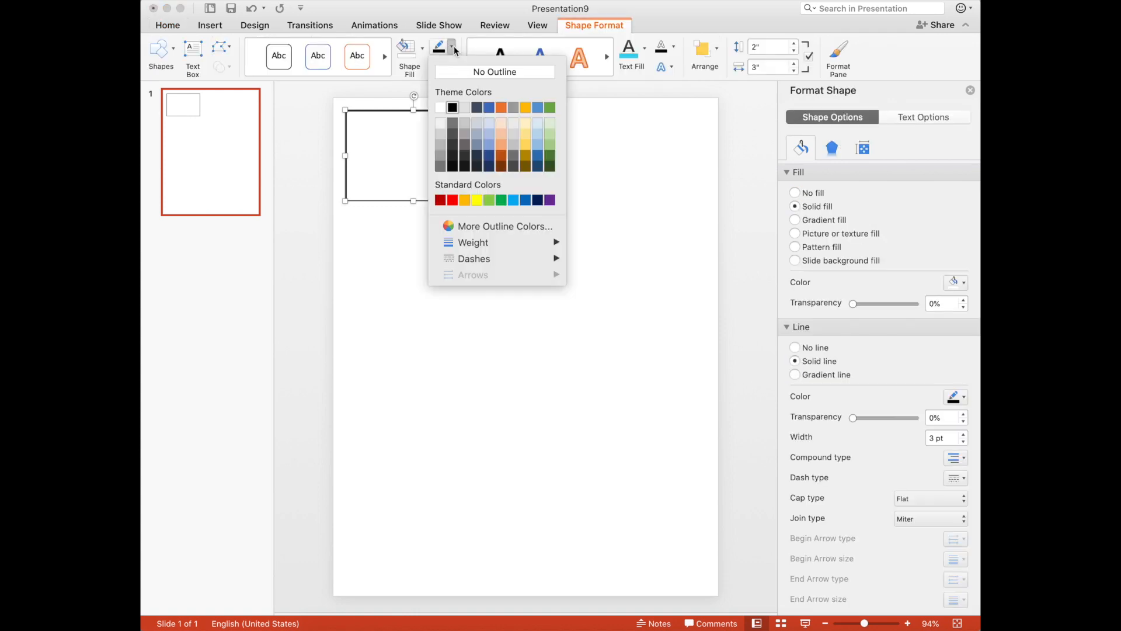
{"action": "left_click", "coordinate": [473, 242]}
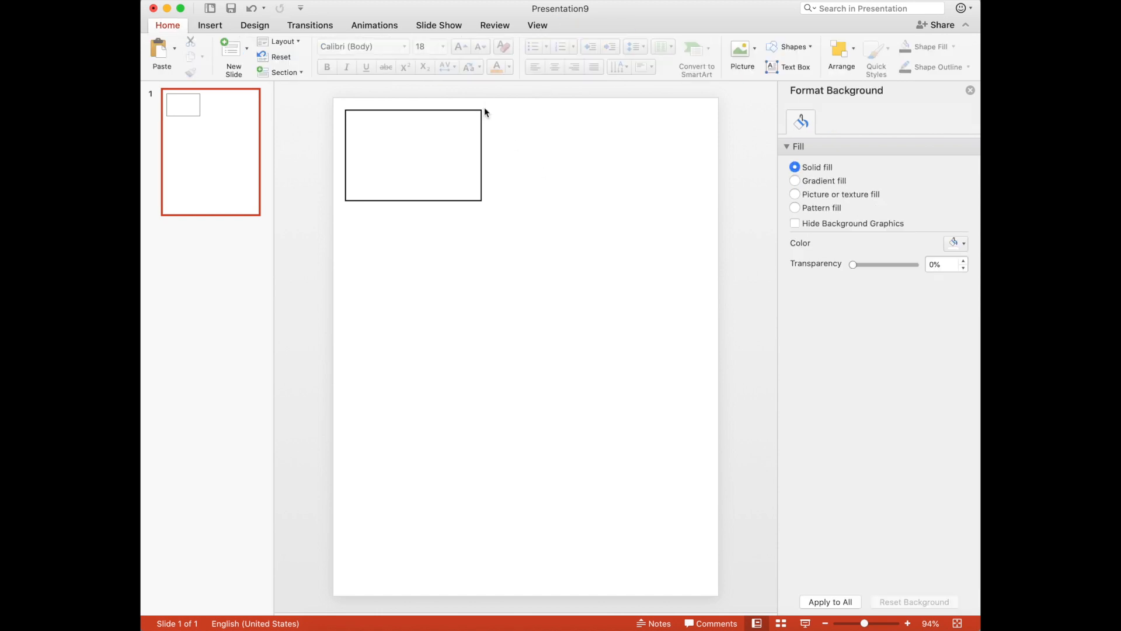
{"action": "mouse_move", "coordinate": [385, 139]}
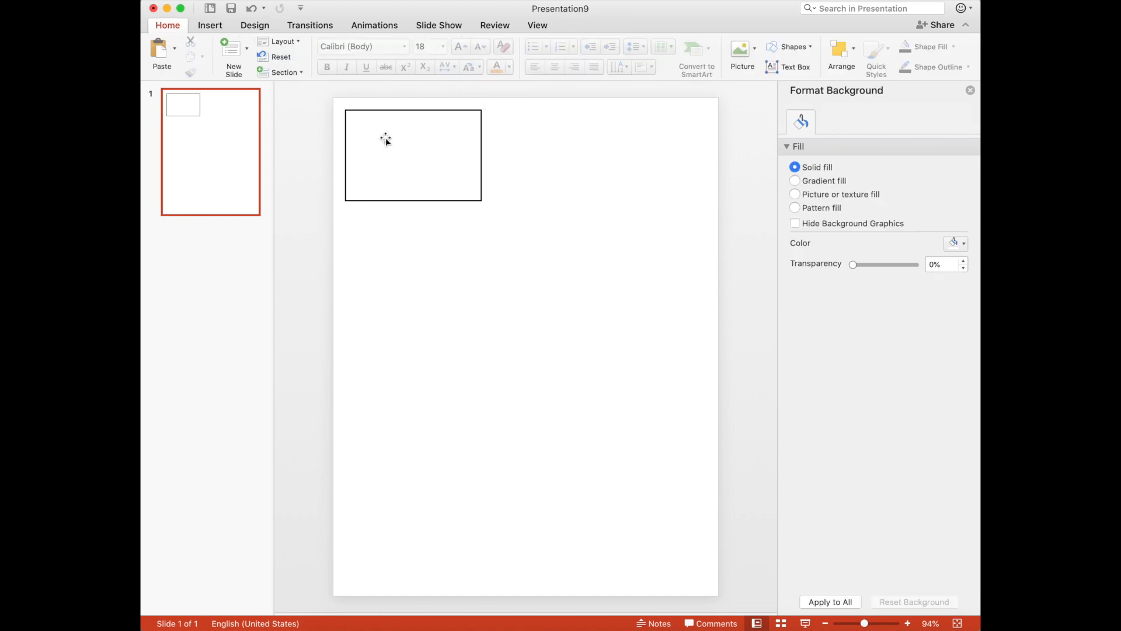
{"action": "left_click", "coordinate": [413, 156]}
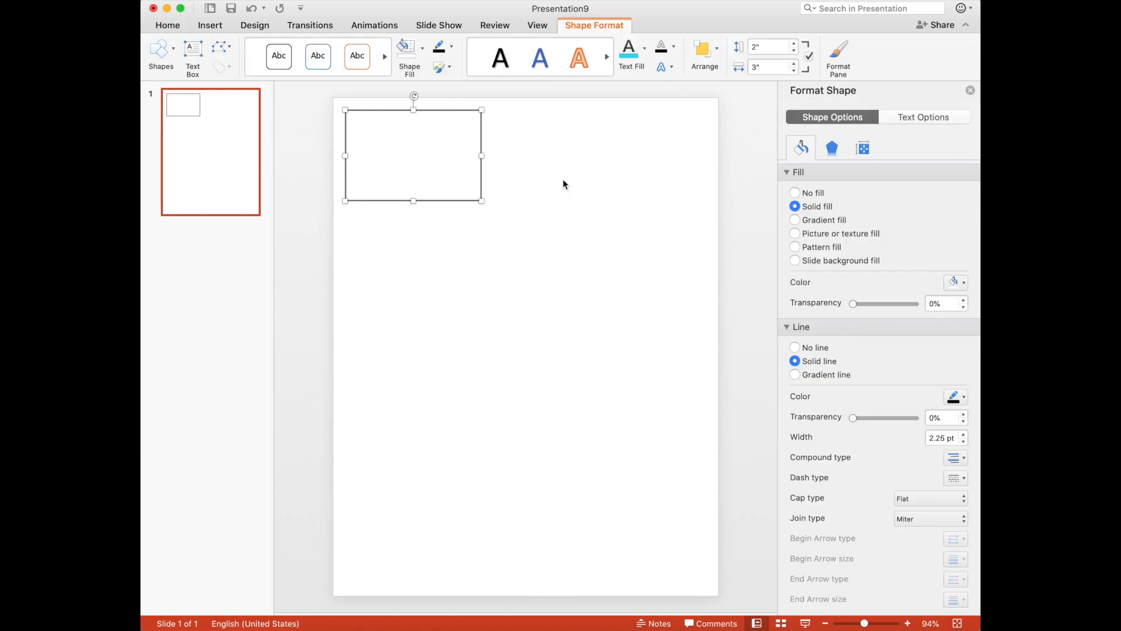
{"action": "mouse_move", "coordinate": [436, 123]}
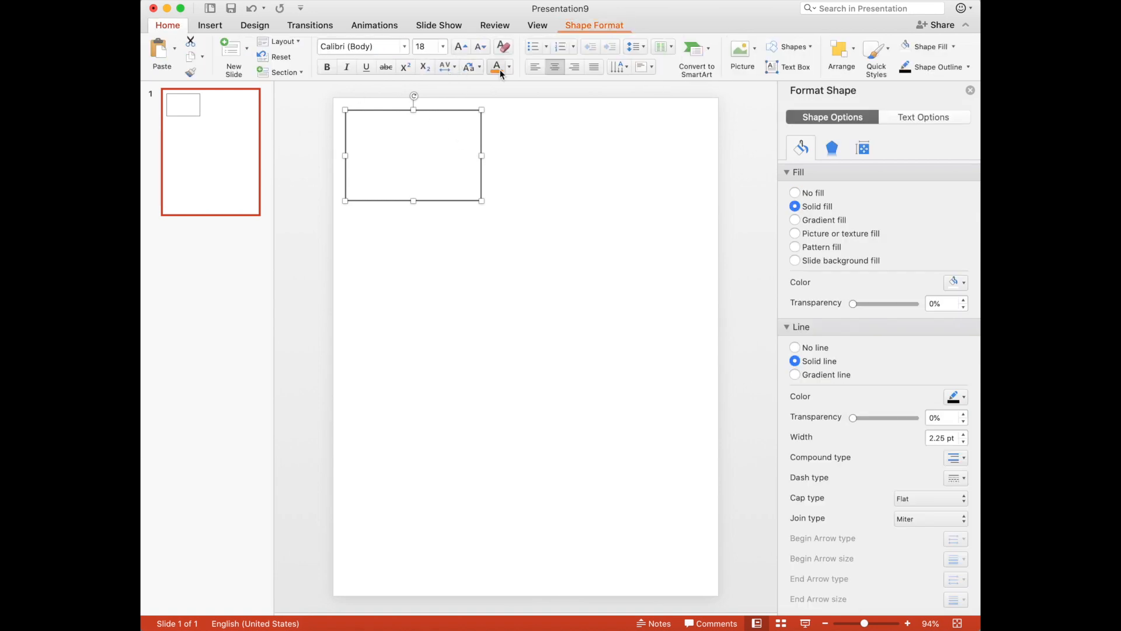
- Add a text box inside the rectangle reading 'Morning Meeting' and select its text
{"action": "type", "text": "fadddfaecd"}
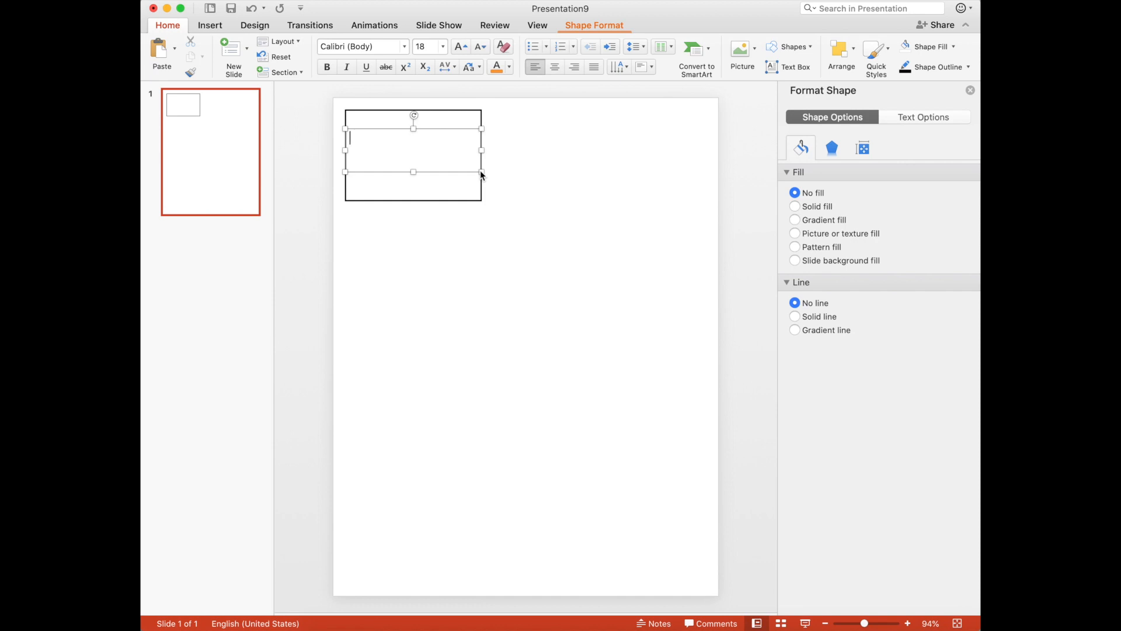
{"action": "type", "text": "Morn"}
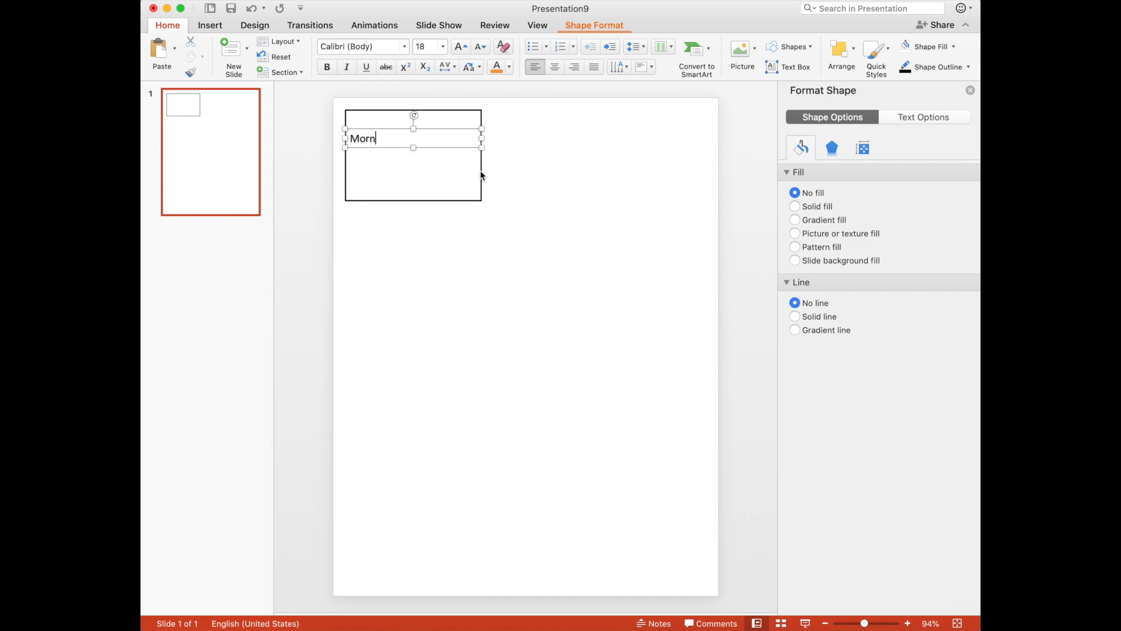
{"action": "type", "text": "ing Meeting"}
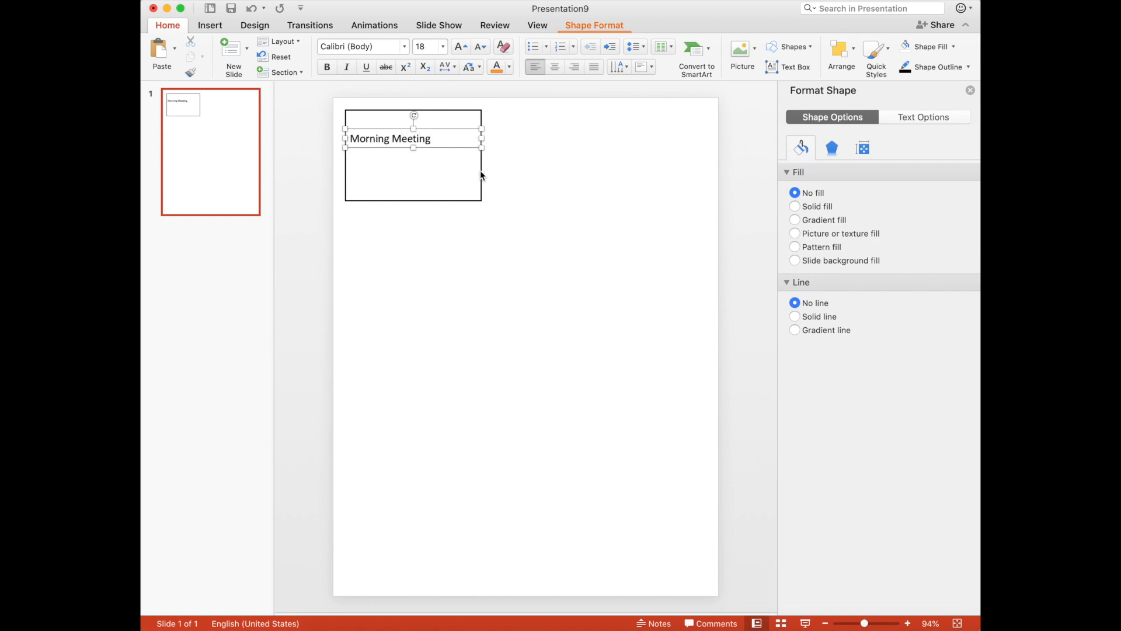
{"action": "left_click", "coordinate": [431, 138]}
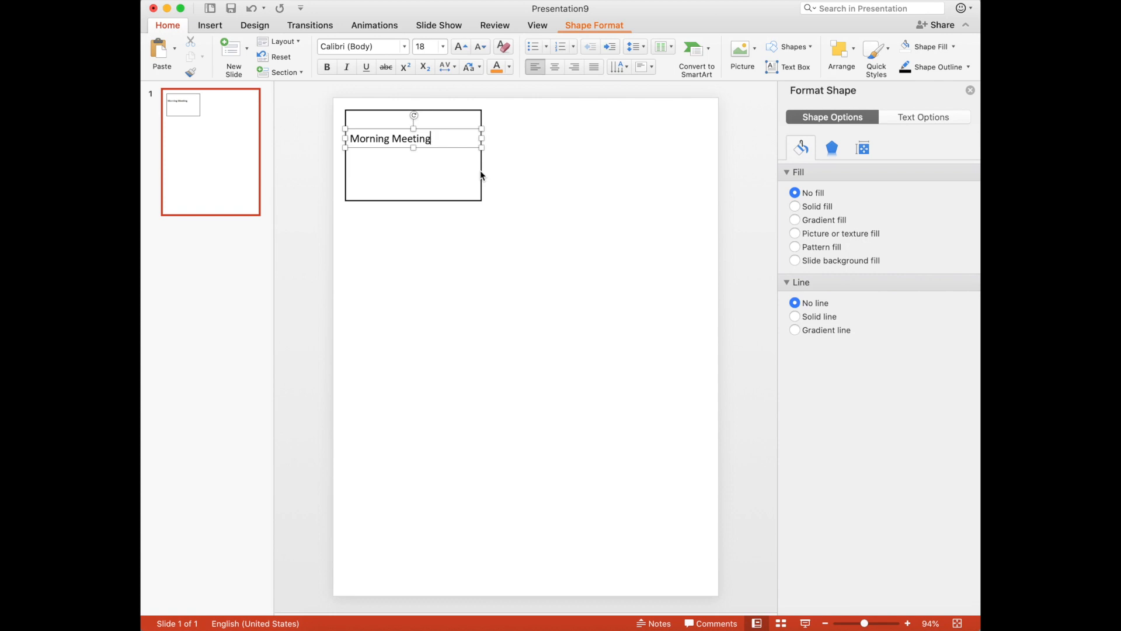
{"action": "mouse_move", "coordinate": [453, 146]}
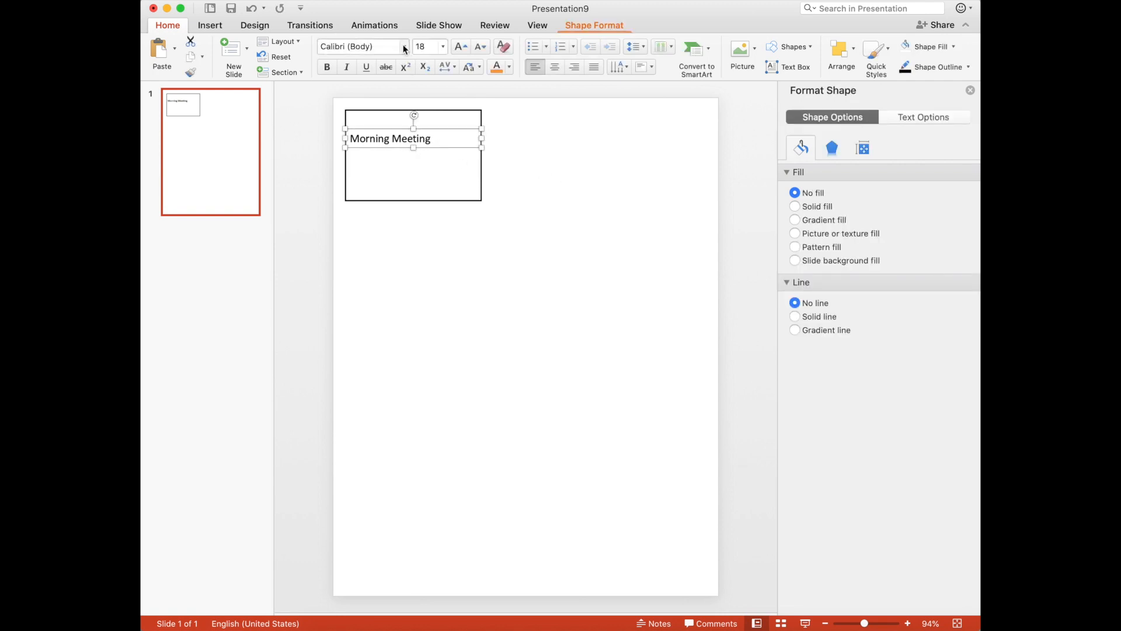
- Make the heading large bold Century Gothic, size 36, centred in the box
{"action": "left_click", "coordinate": [404, 46]}
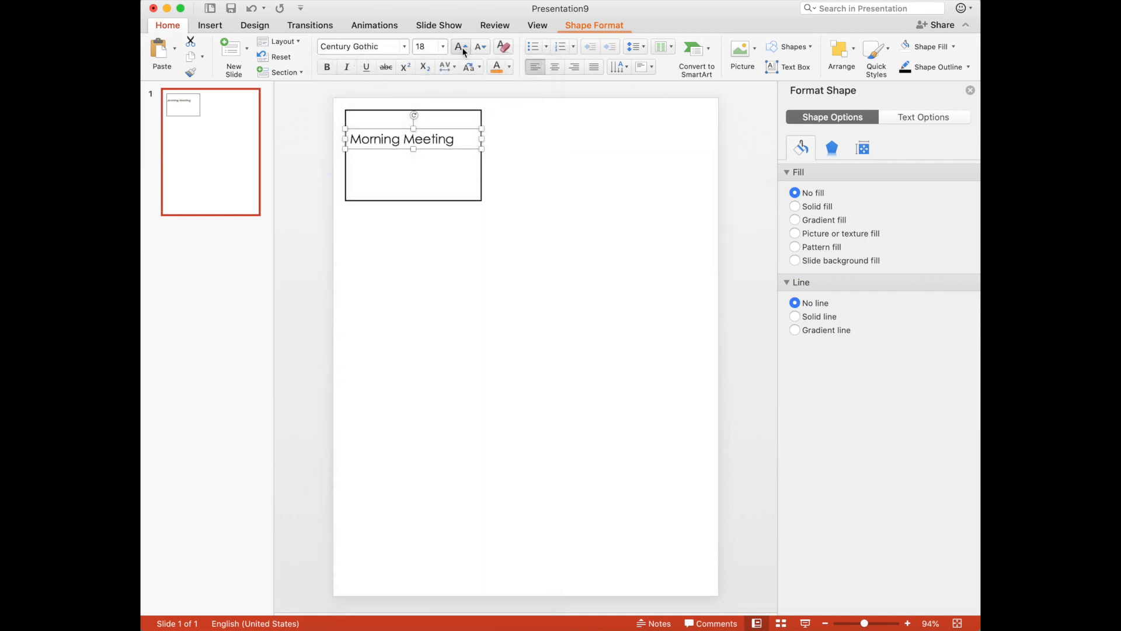
{"action": "left_click", "coordinate": [460, 47]}
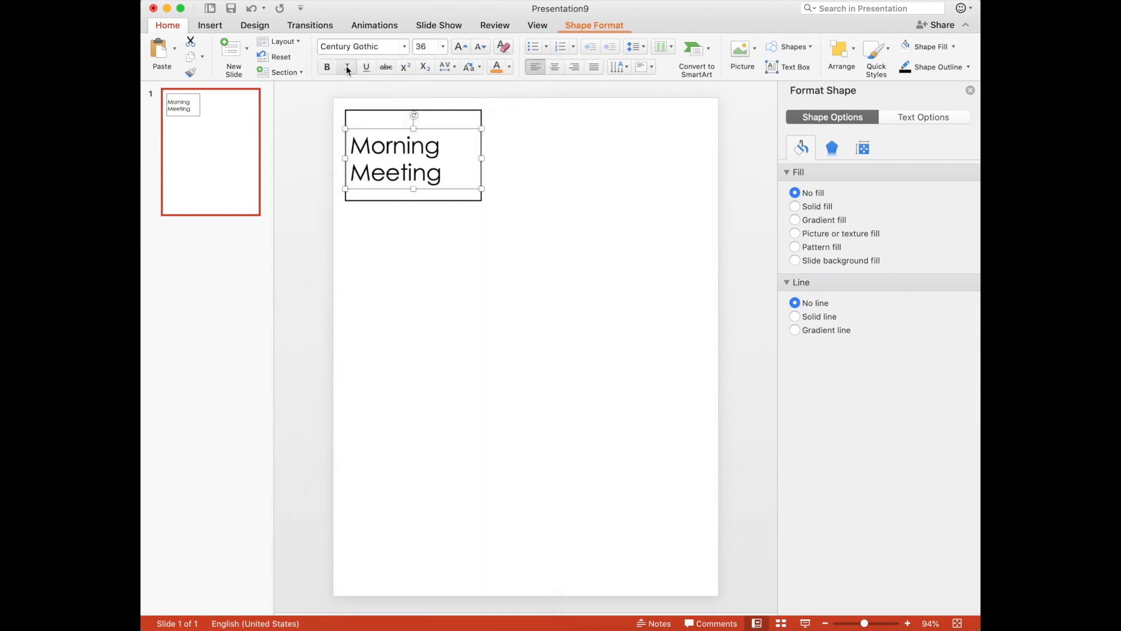
{"action": "left_click", "coordinate": [327, 67]}
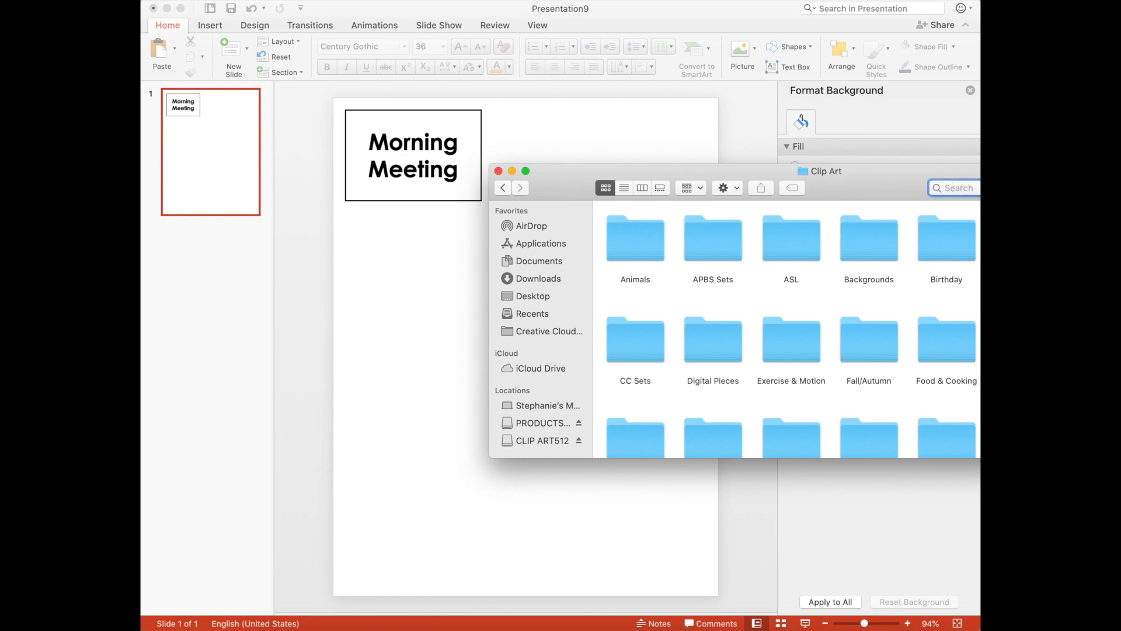
- Search Finder for 'pcs_sun' and preview the sun PNG results in Gallery view
{"action": "type", "text": "pcs_sun"}
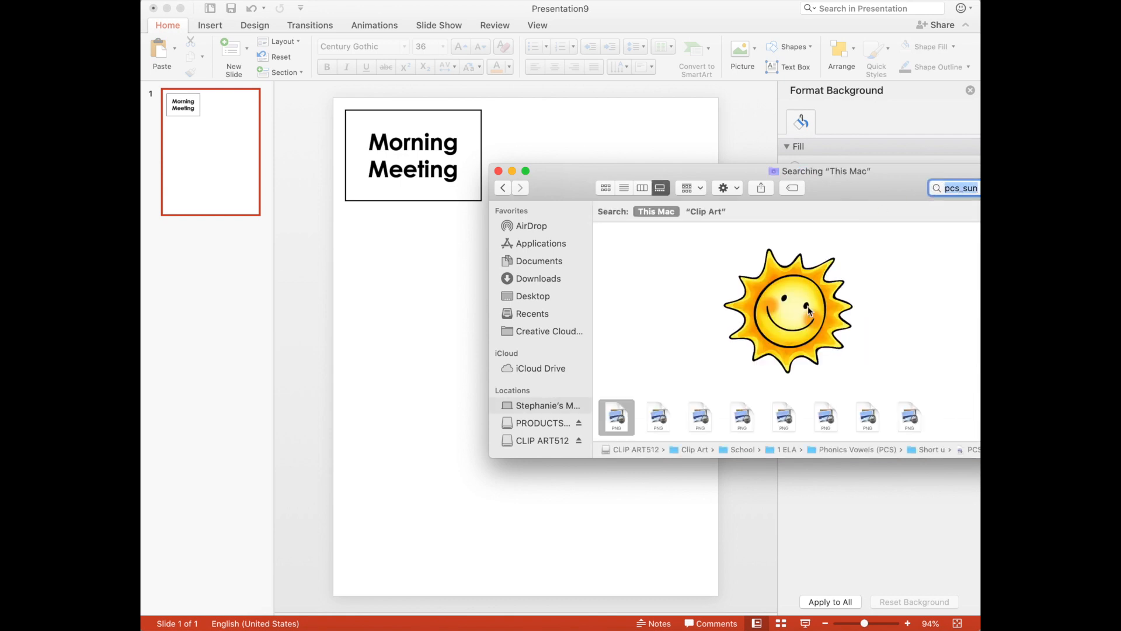
{"action": "left_click", "coordinate": [700, 416]}
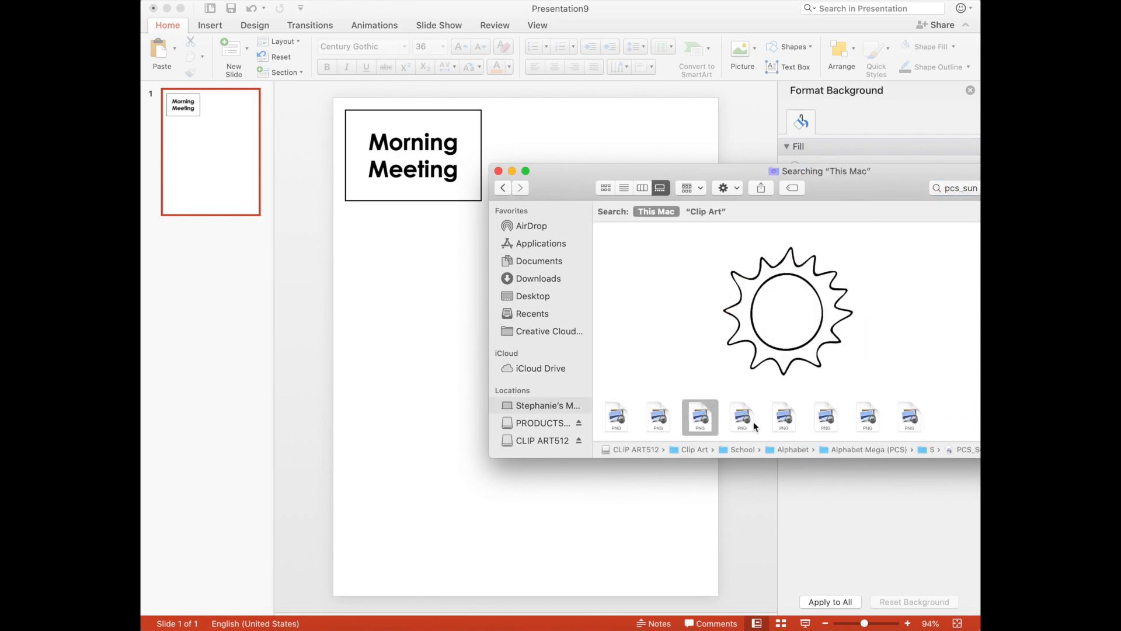
{"action": "left_click", "coordinate": [784, 417]}
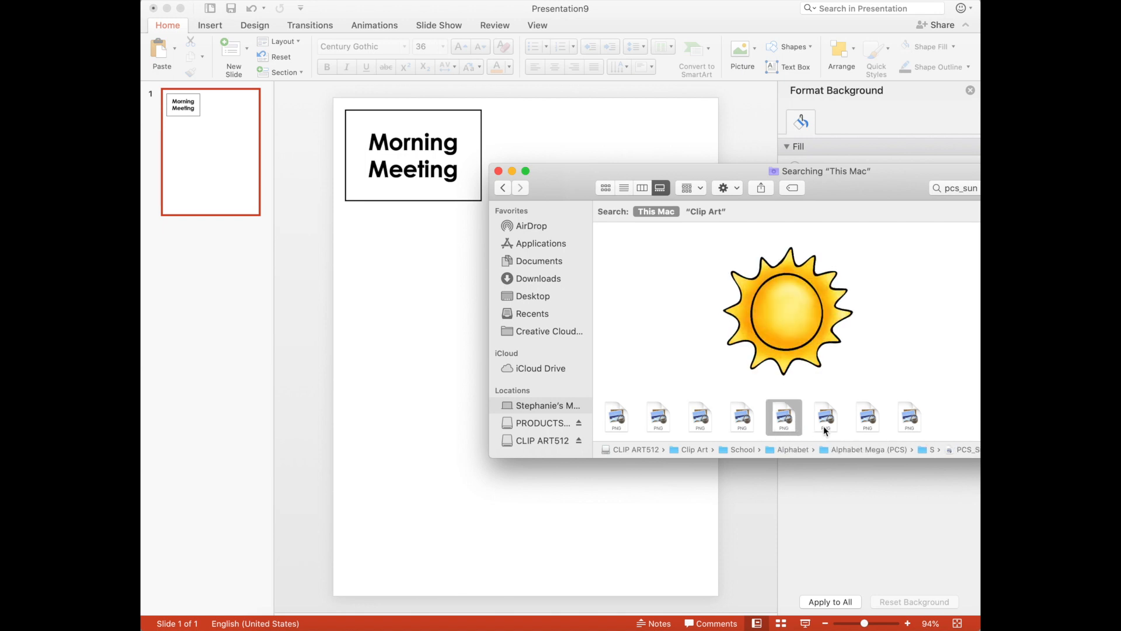
{"action": "left_click", "coordinate": [868, 418]}
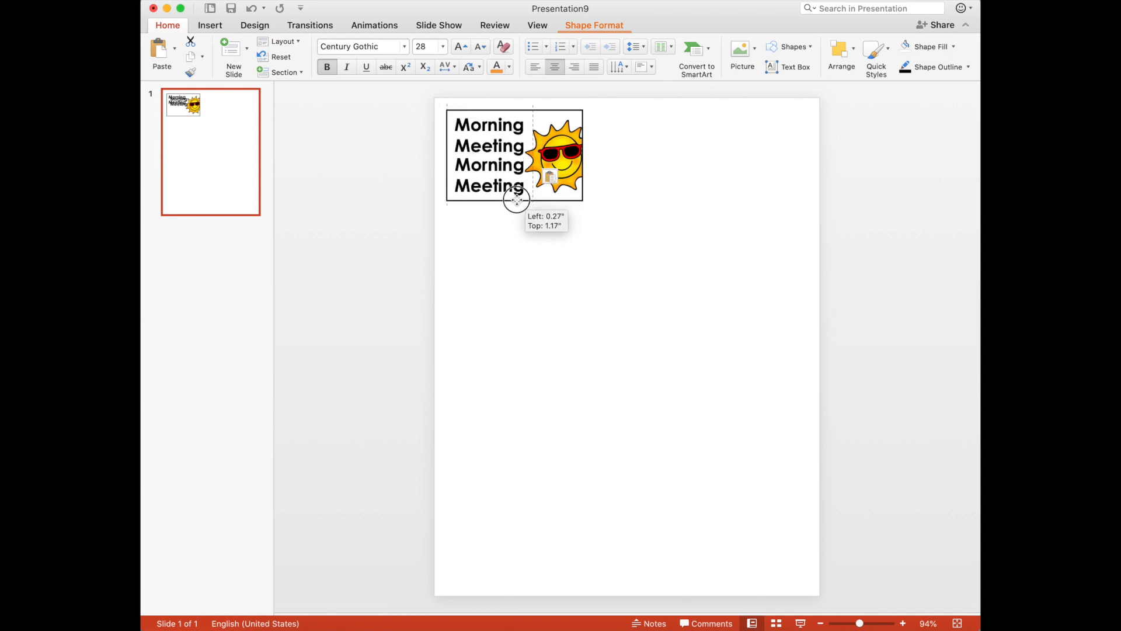
- Start editing the copied title text box placed below the sun and heading
{"action": "left_click", "coordinate": [480, 47]}
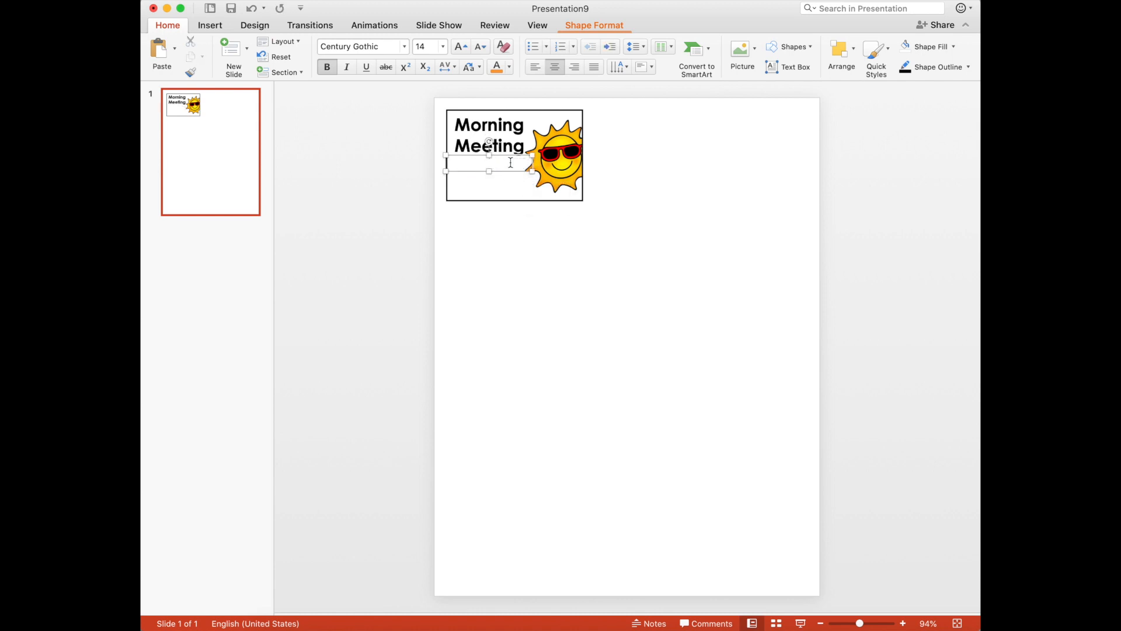
- Type the routine list: Breakfast, Calendar Routine, Morning Binders, Days of the Week
{"action": "type", "text": "B"}
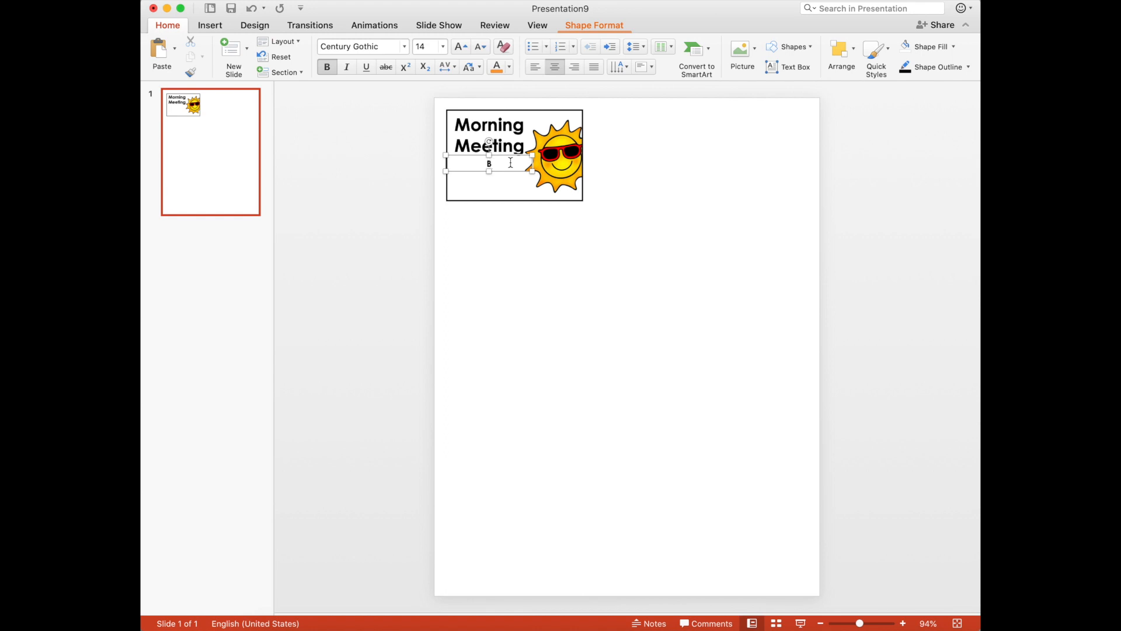
{"action": "type", "text": "Breakfast"}
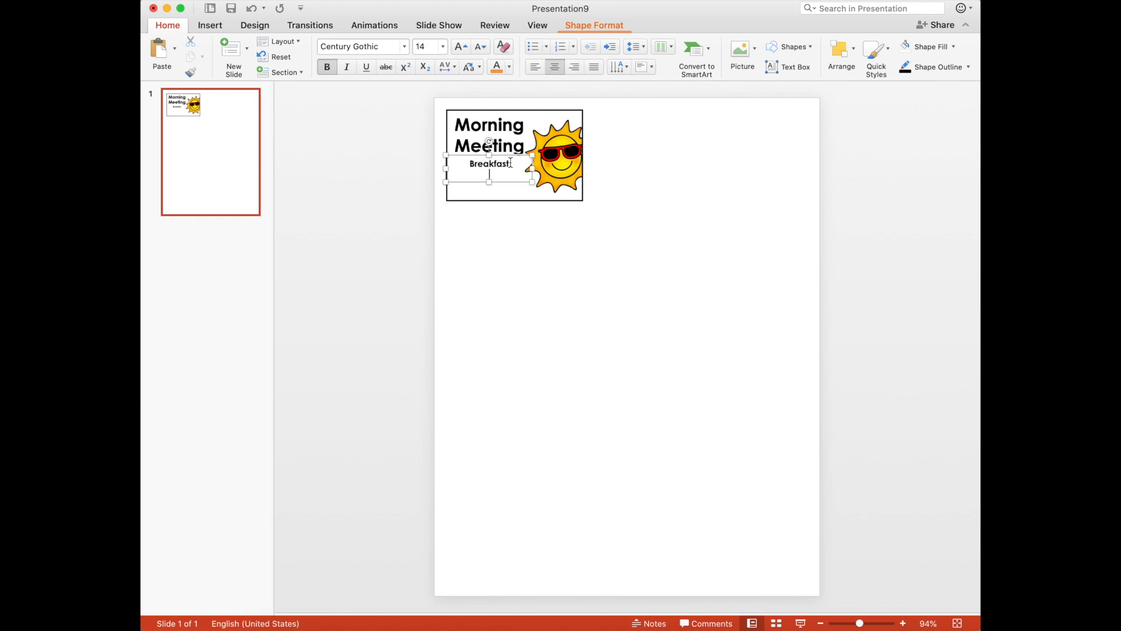
{"action": "type", "text": "Calendar Routine"}
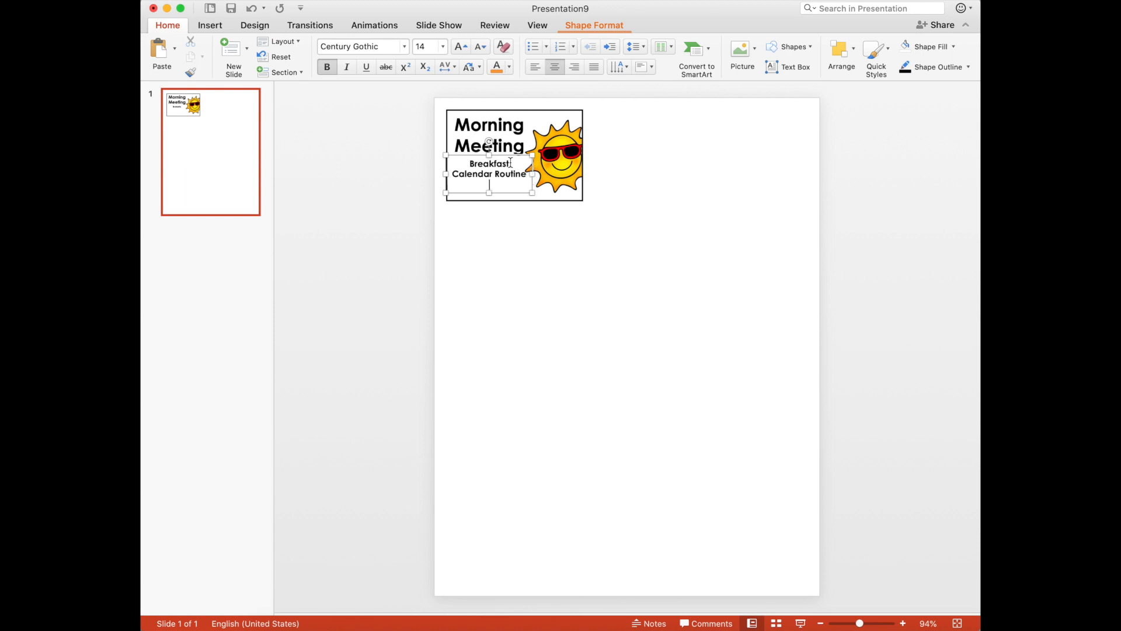
{"action": "type", "text": "Morning B"}
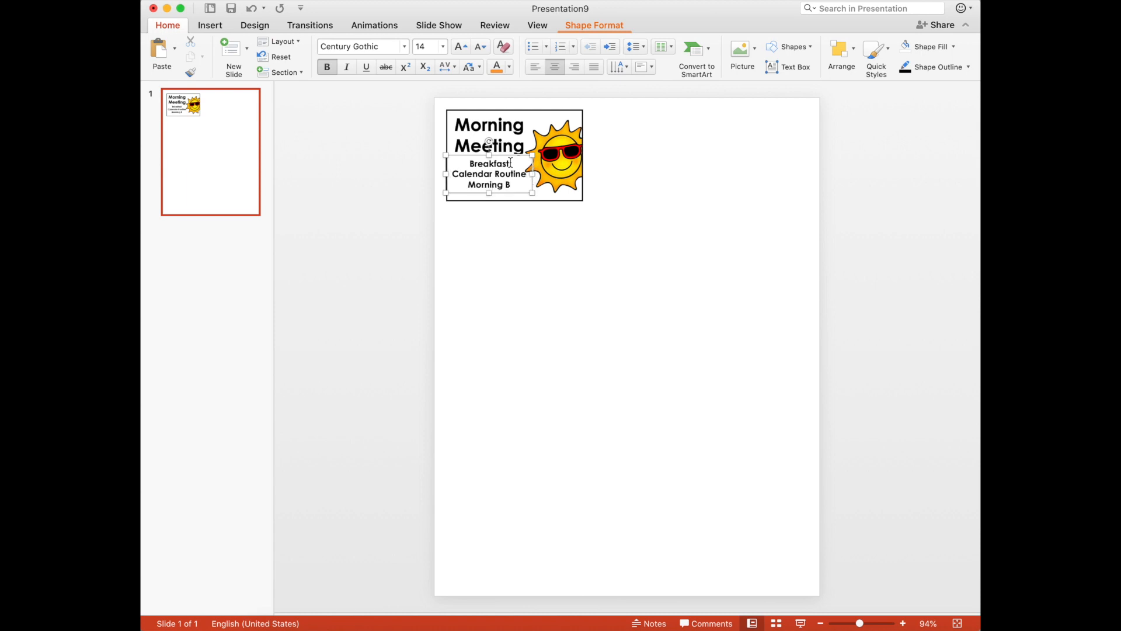
{"action": "type", "text": "inders"}
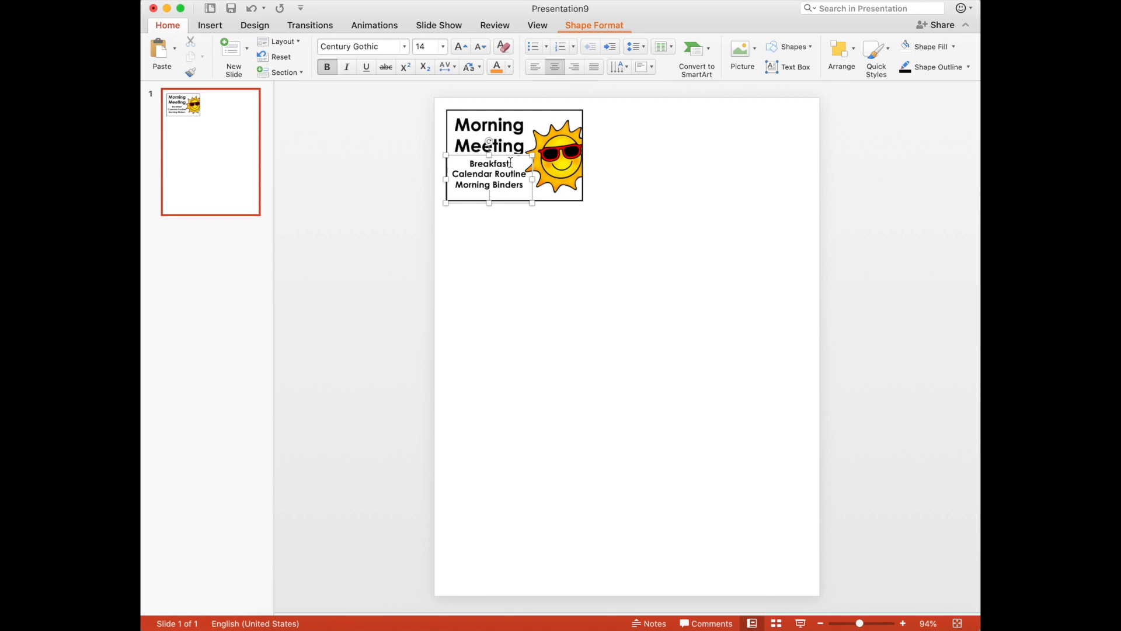
{"action": "type", "text": "Days of the"}
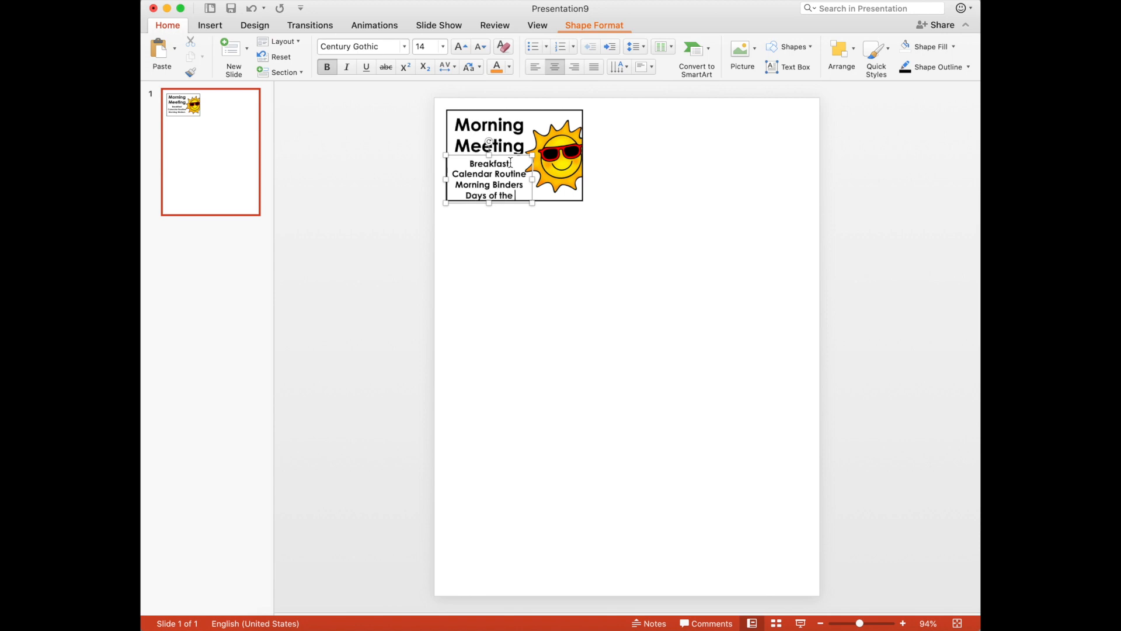
{"action": "type", "text": "Week"}
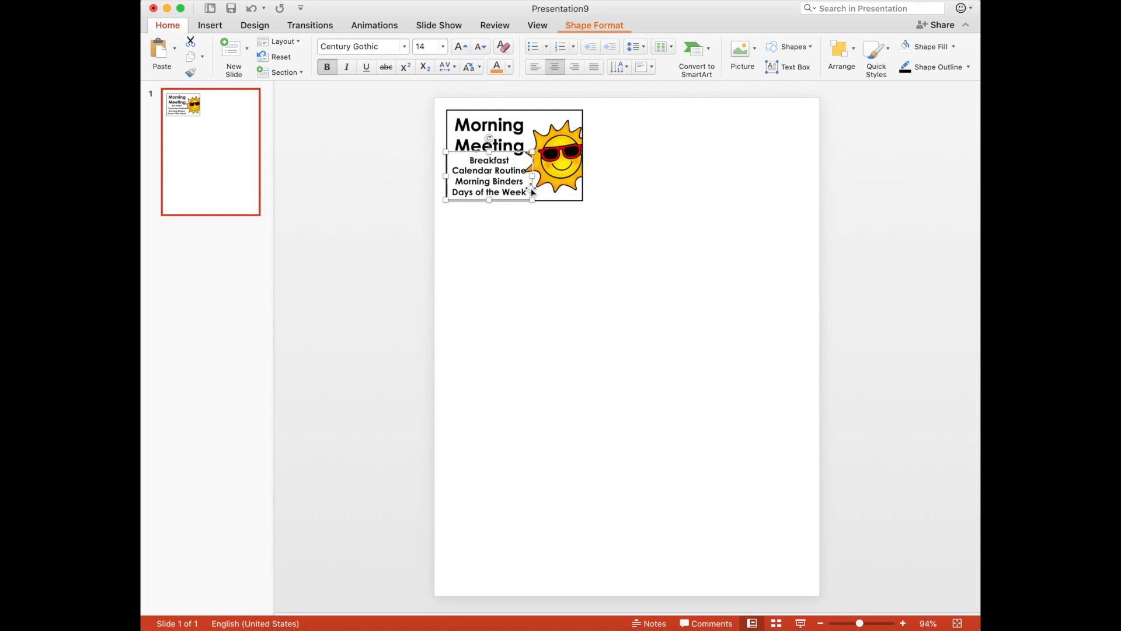
{"action": "left_click", "coordinate": [539, 250]}
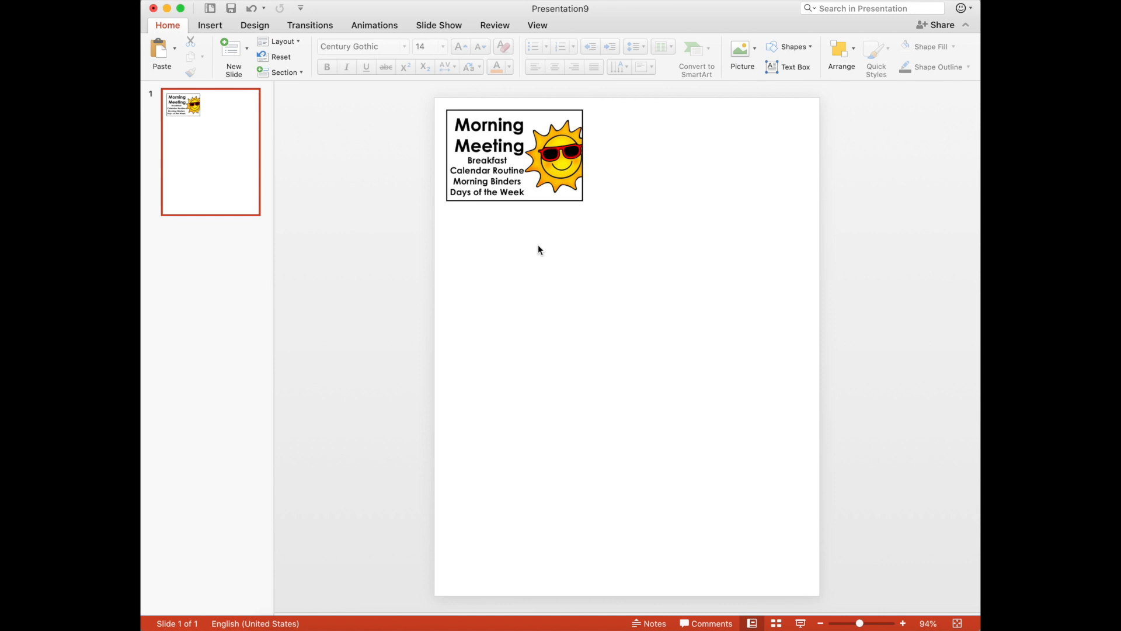
{"action": "mouse_move", "coordinate": [526, 125]}
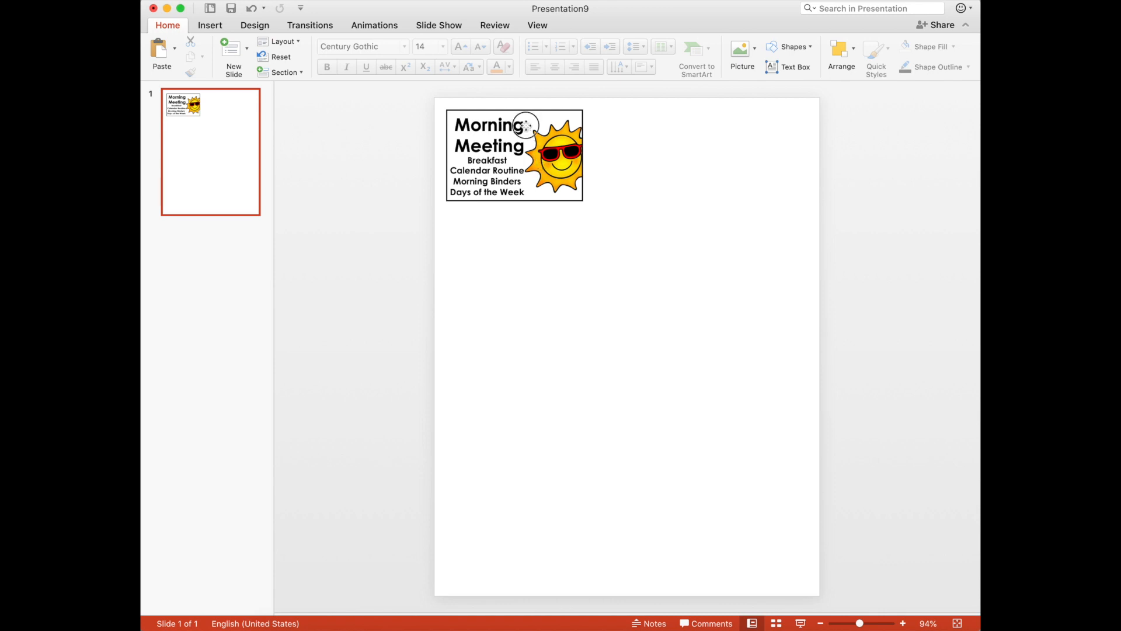
- Nudge the 'Morning Meeting' title and routine list tighter inside the box beside the sun
{"action": "left_click", "coordinate": [489, 139]}
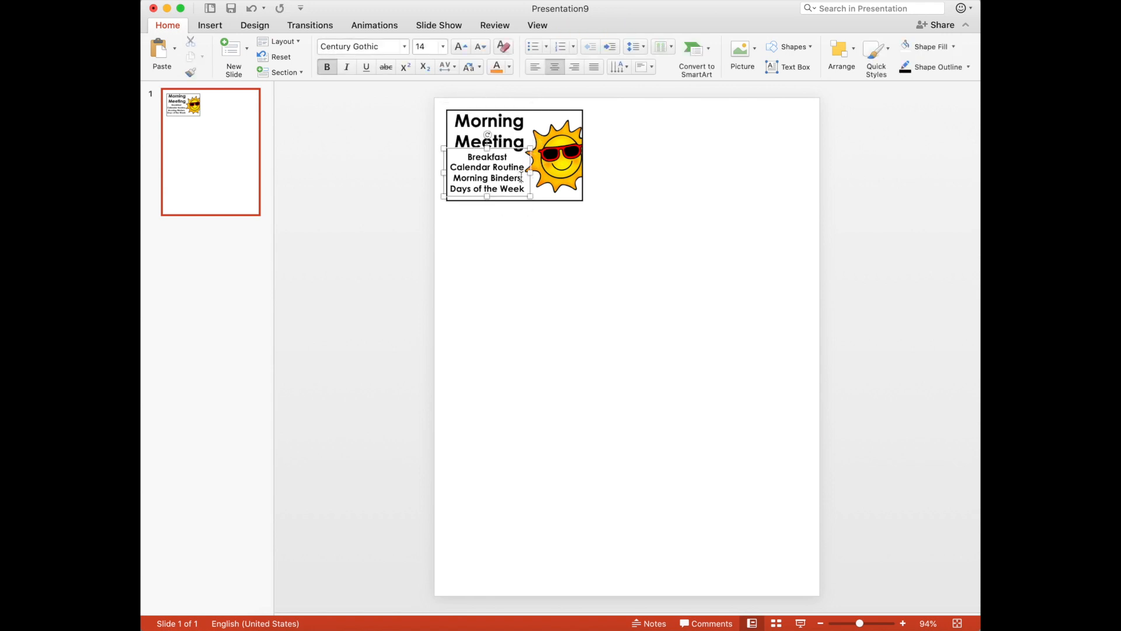
{"action": "left_click", "coordinate": [488, 130]}
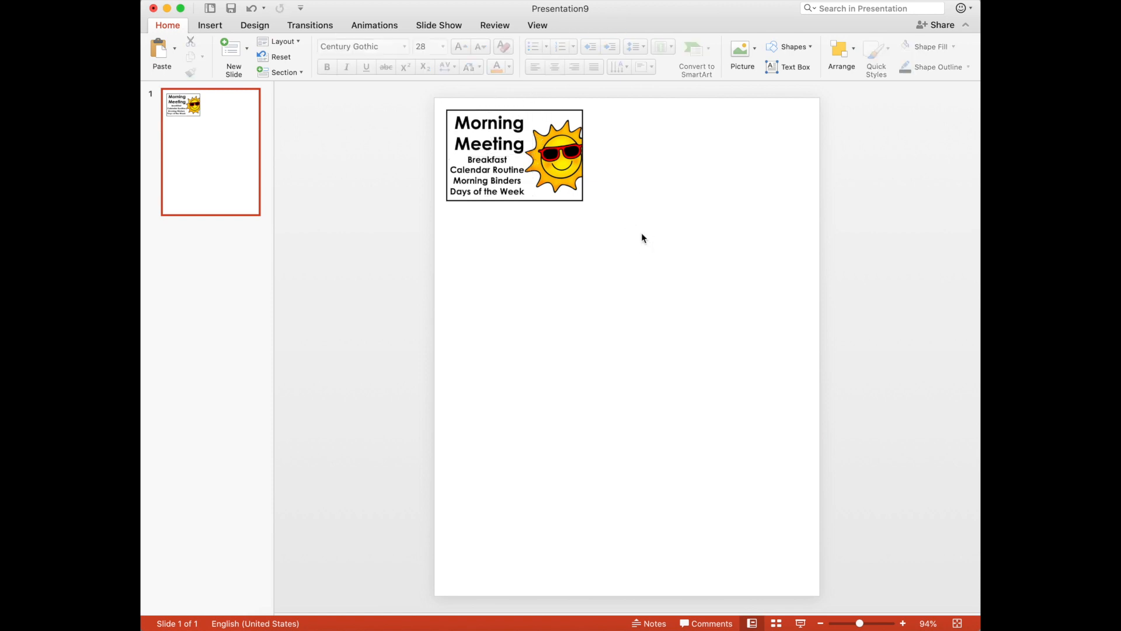
{"action": "mouse_move", "coordinate": [574, 303]}
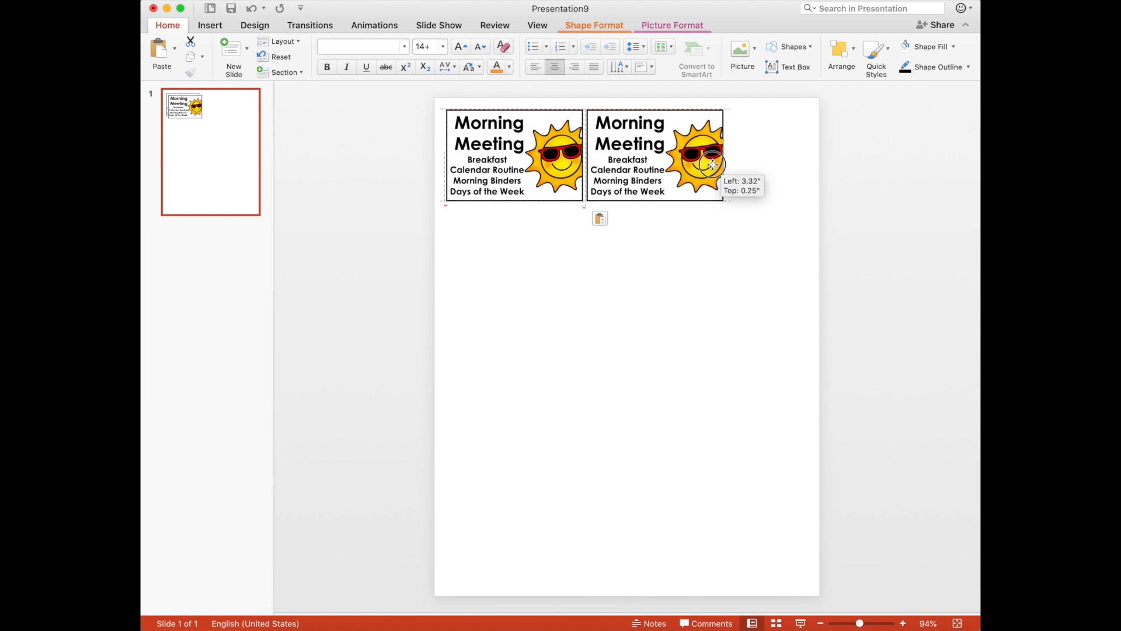
- Place a duplicate Morning Meeting sticker box to the right of the original
{"action": "left_click", "coordinate": [754, 304]}
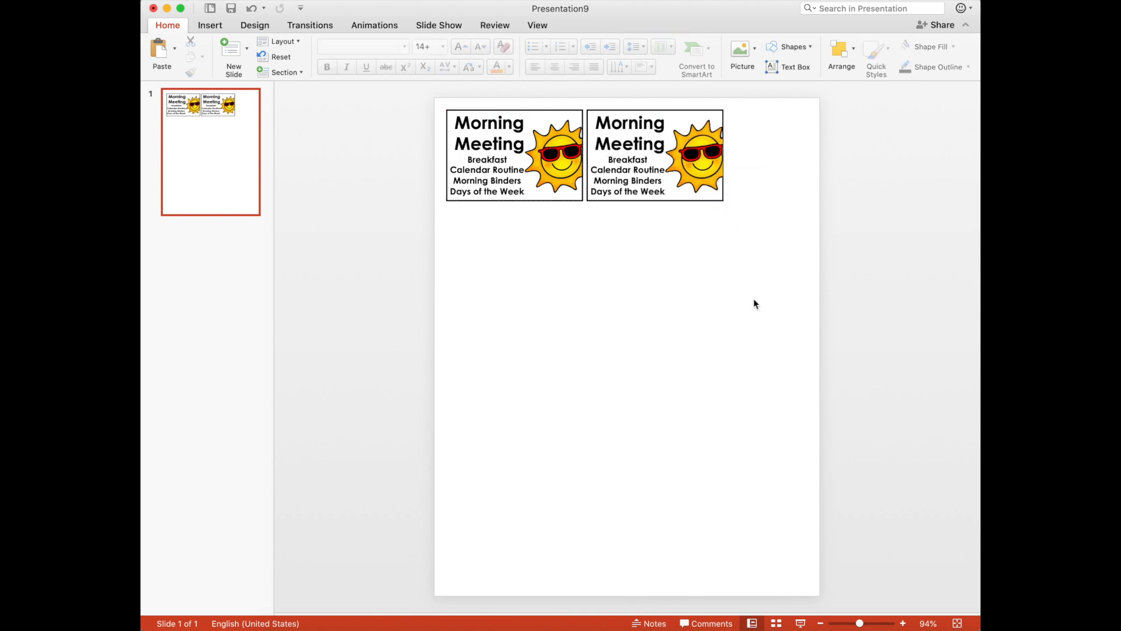
{"action": "mouse_move", "coordinate": [449, 113]}
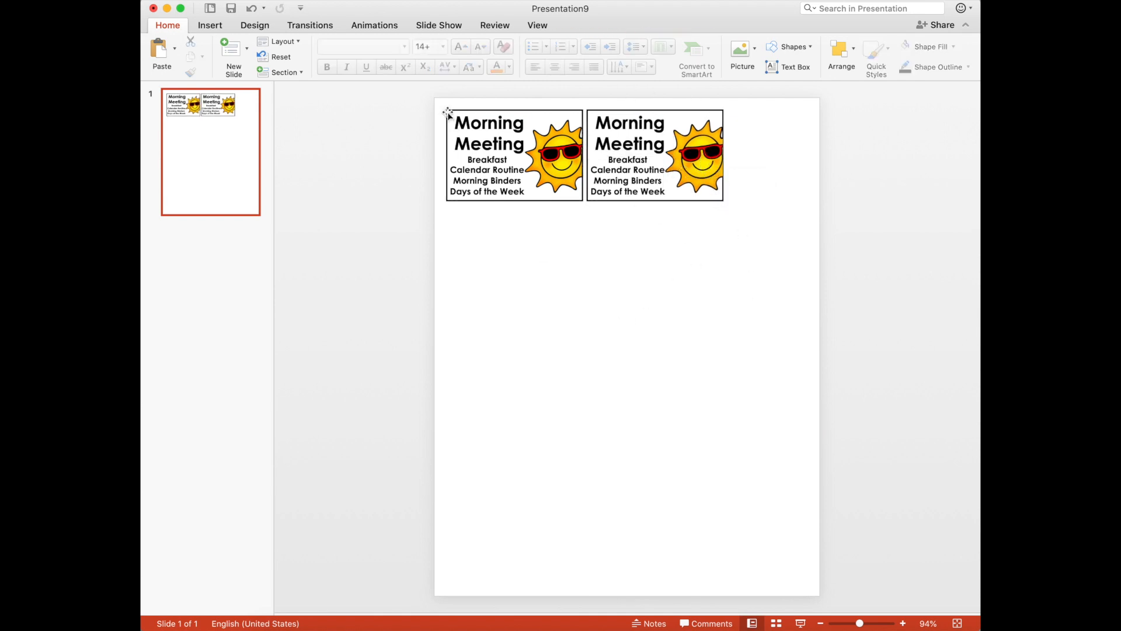
{"action": "left_click", "coordinate": [486, 175]}
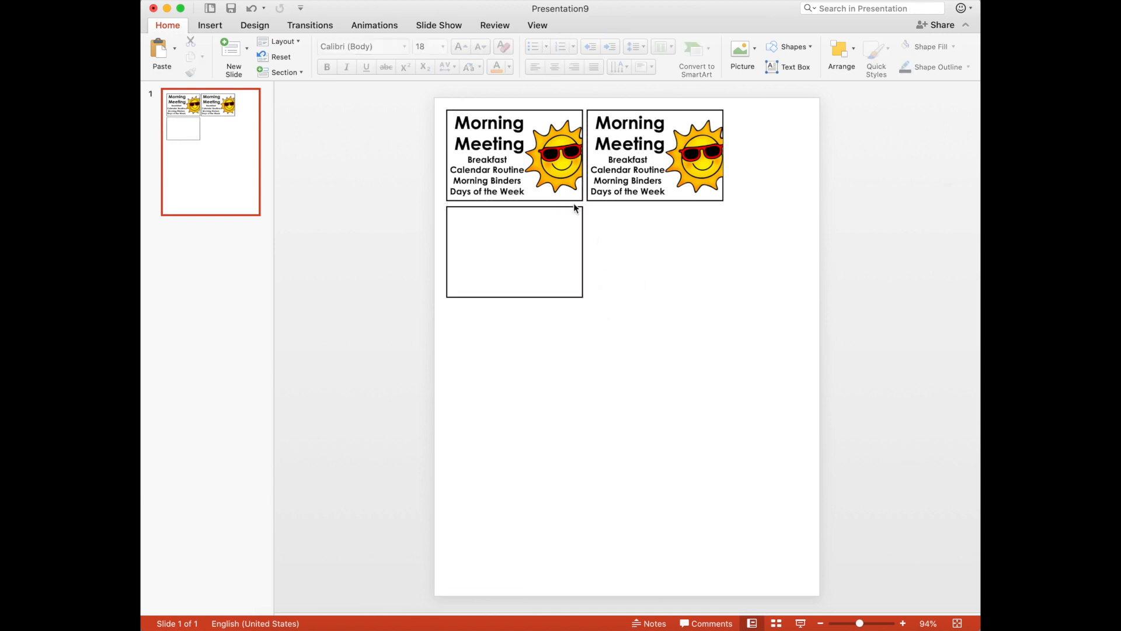
{"action": "mouse_move", "coordinate": [530, 290]}
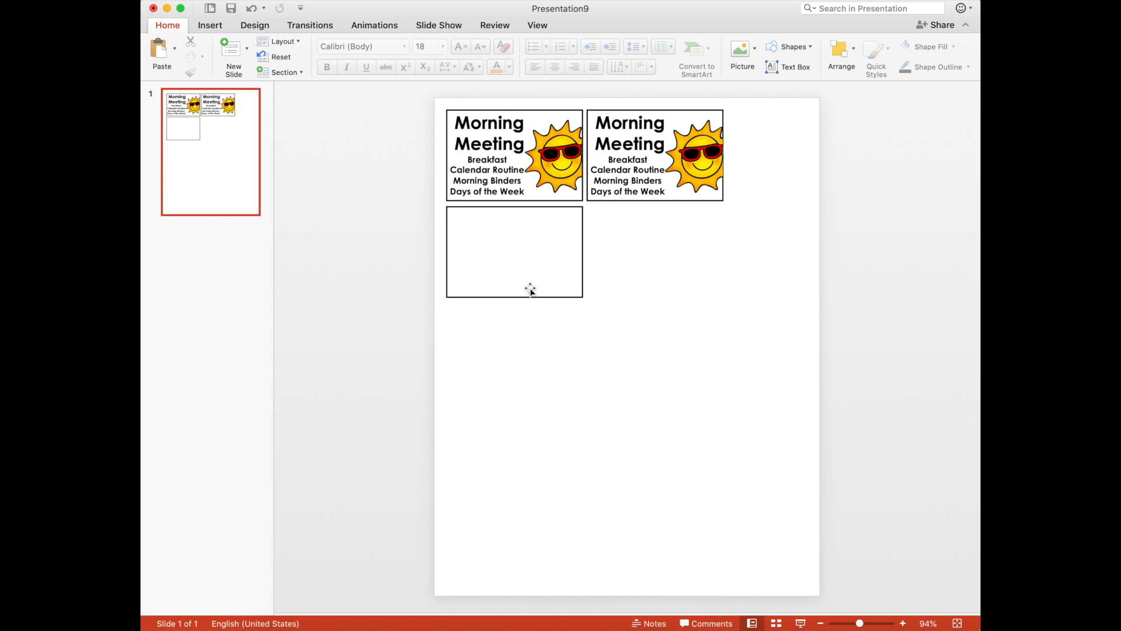
{"action": "mouse_move", "coordinate": [676, 296]}
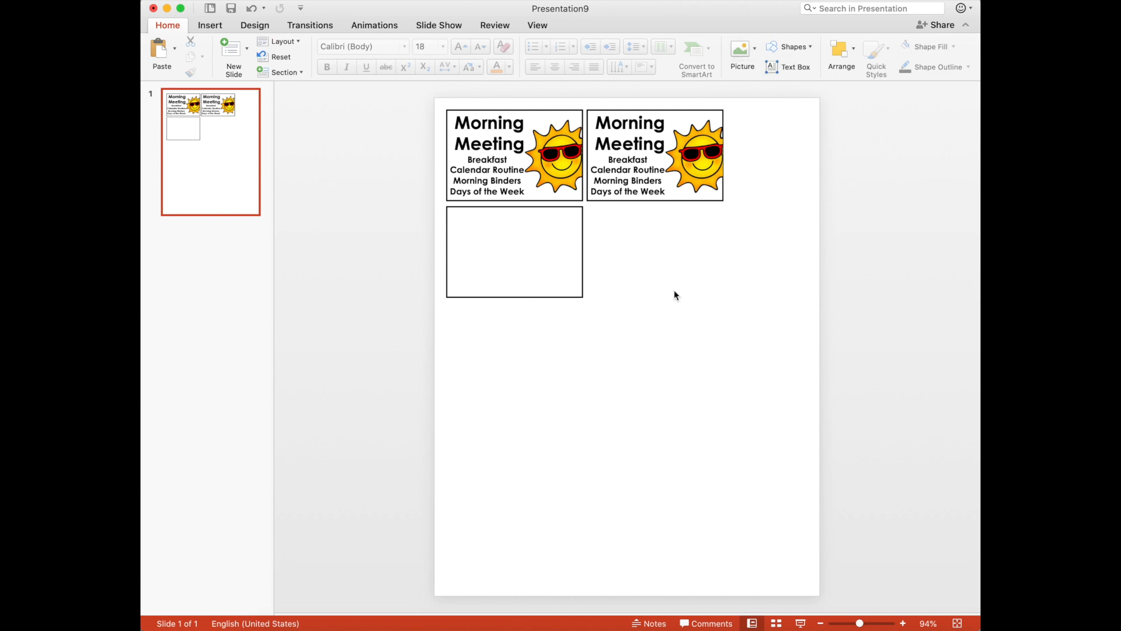
{"action": "mouse_move", "coordinate": [643, 292]}
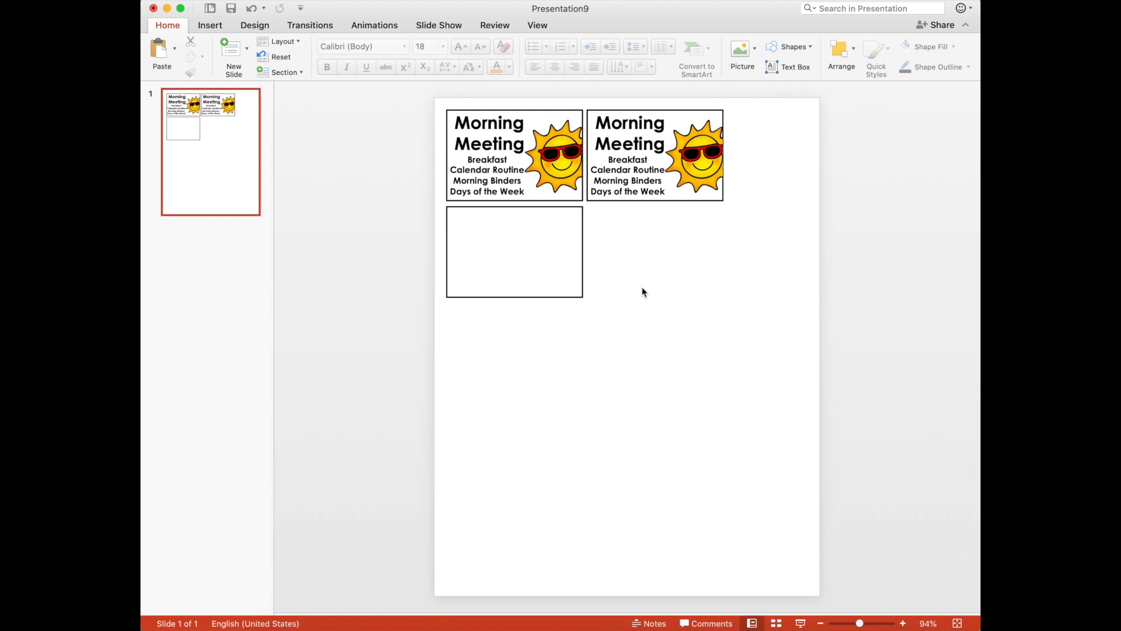
{"action": "mouse_move", "coordinate": [514, 116]}
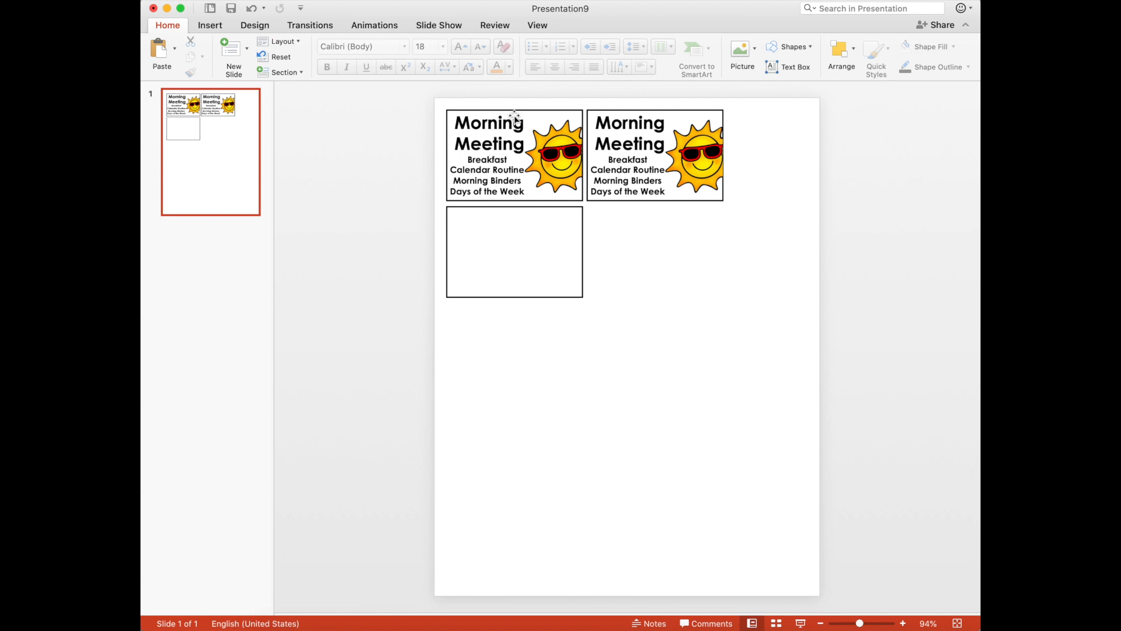
{"action": "mouse_move", "coordinate": [776, 228]}
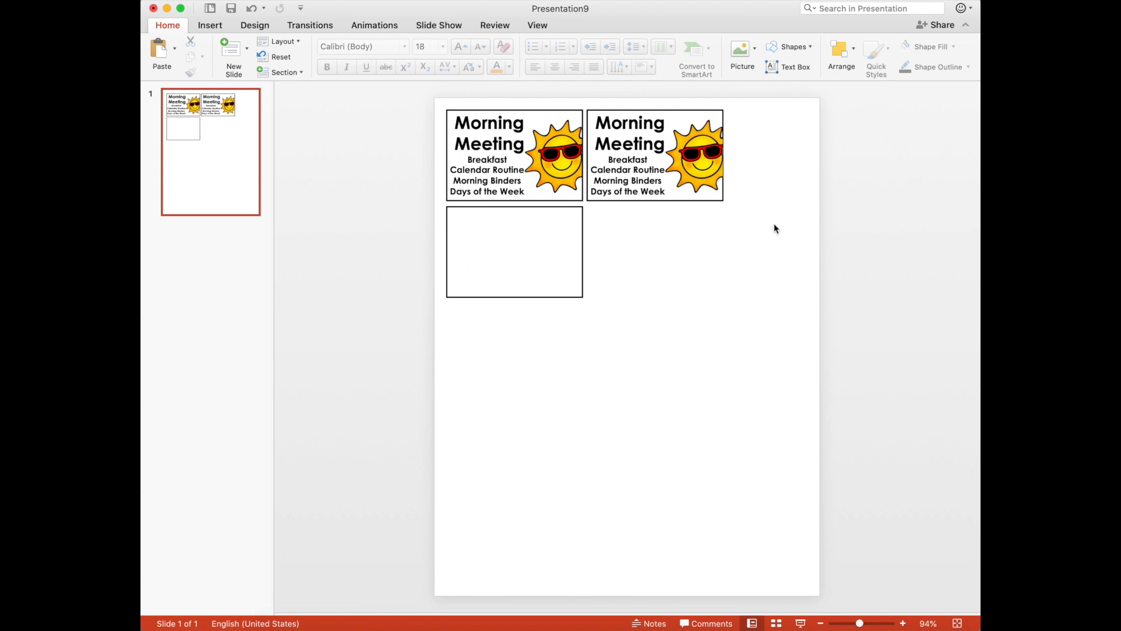